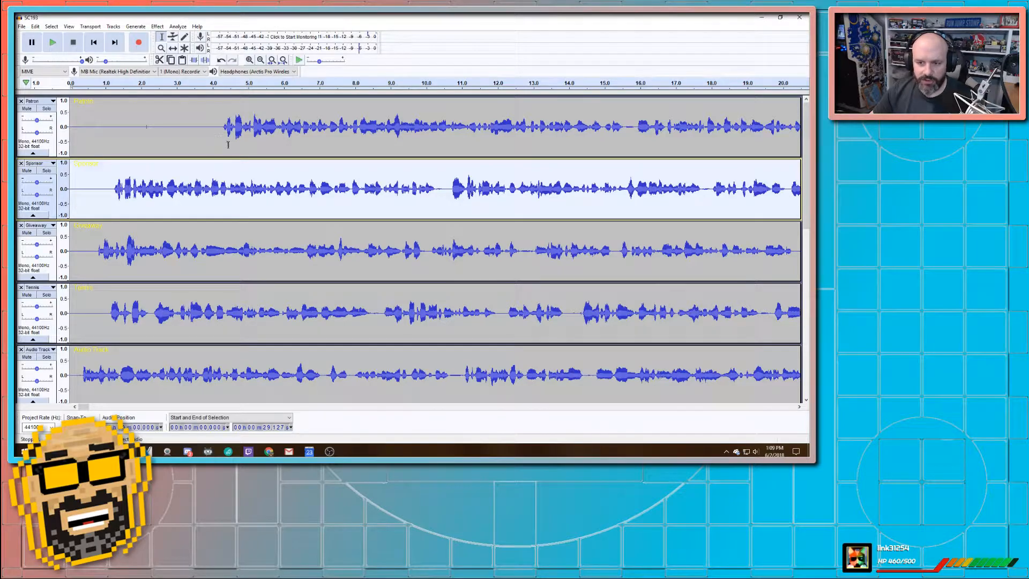
- Capture a noise profile from the silent stretch at the first track's start
{"action": "left_click_drag", "start_coordinate": [70, 125], "coordinate": [219, 125]}
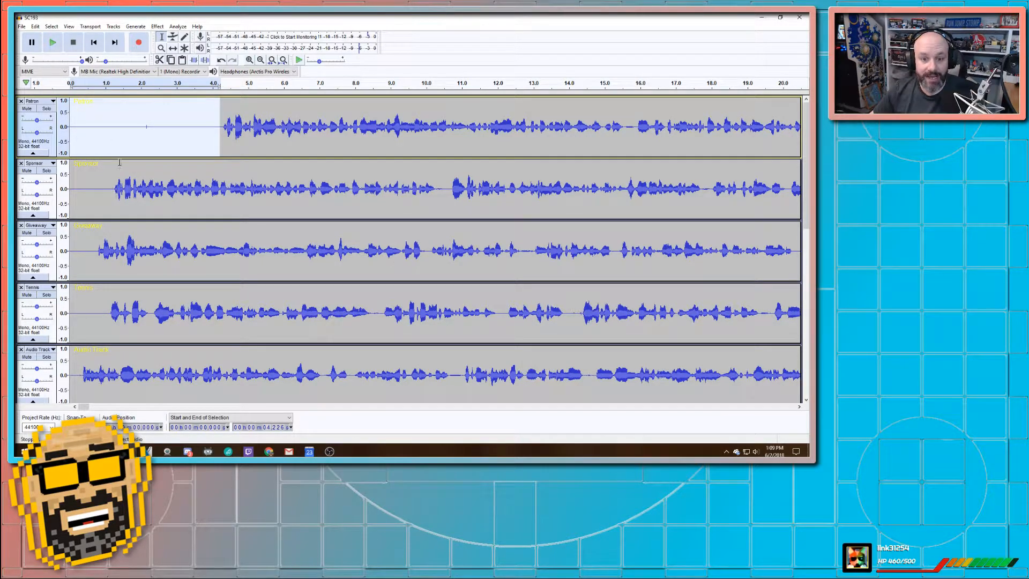
{"action": "left_click", "coordinate": [156, 26]}
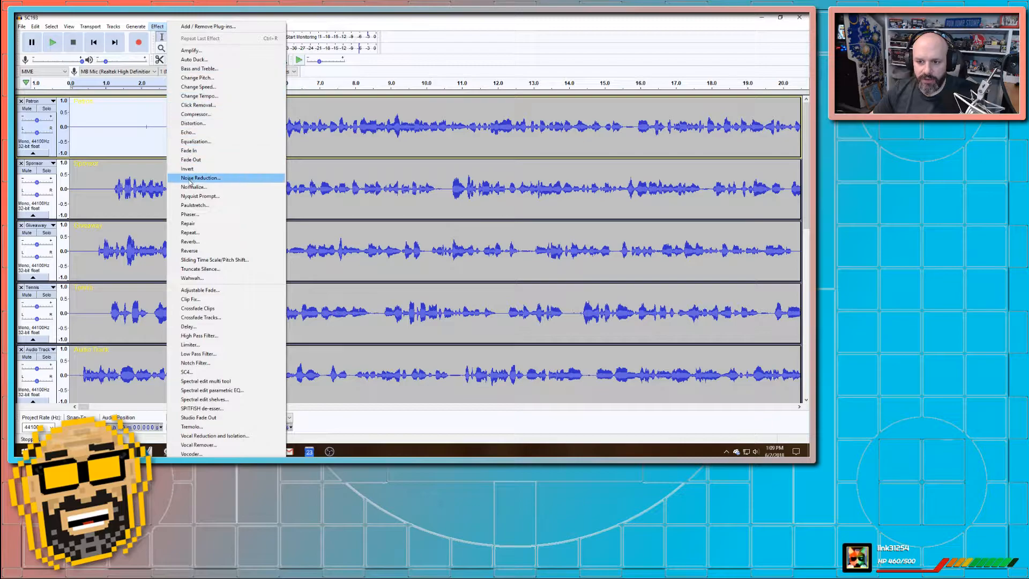
{"action": "left_click", "coordinate": [200, 177]}
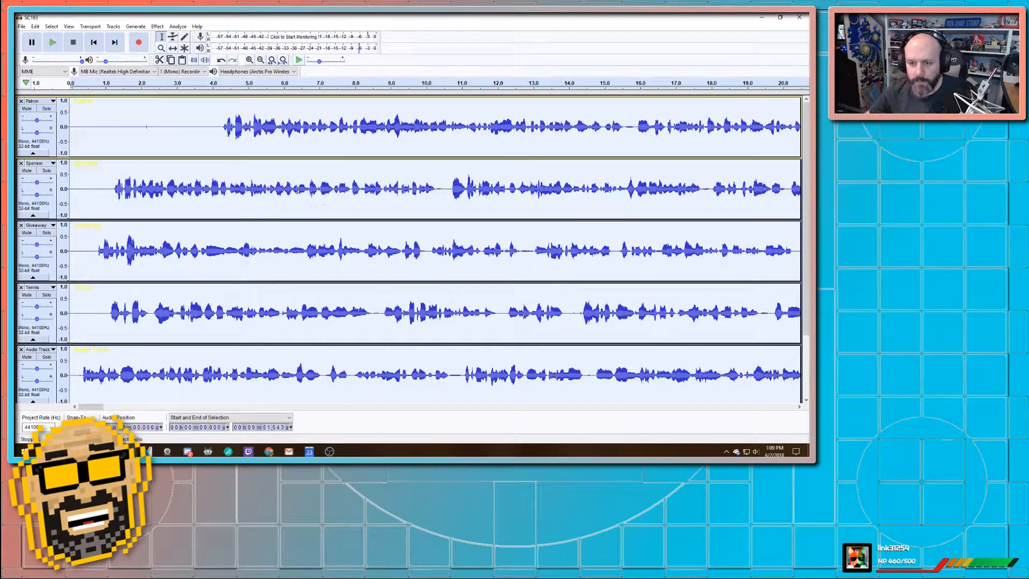
- Run Noise Reduction over all the podcast tracks using that profile
{"action": "left_click", "coordinate": [157, 26]}
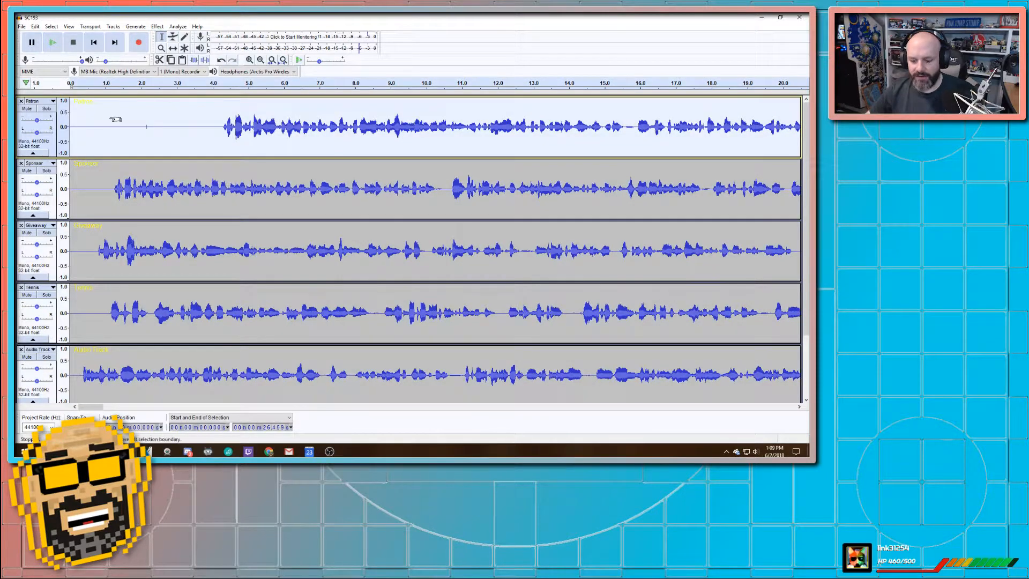
{"action": "left_click", "coordinate": [156, 26]}
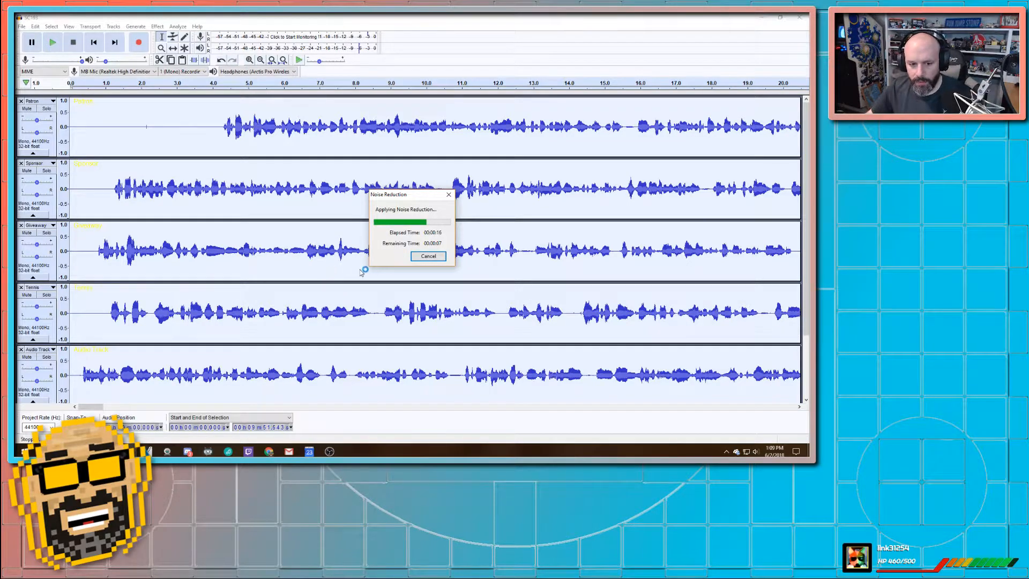
{"action": "mouse_move", "coordinate": [266, 220]}
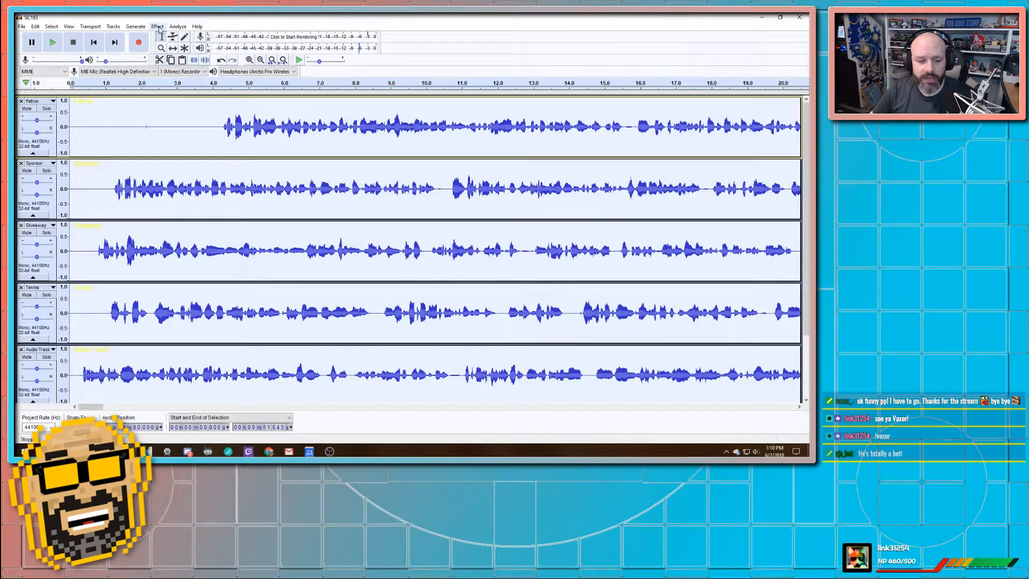
- Apply an Equalization curve boosting frequencies below about 100 Hz to the tracks
{"action": "left_click", "coordinate": [156, 26]}
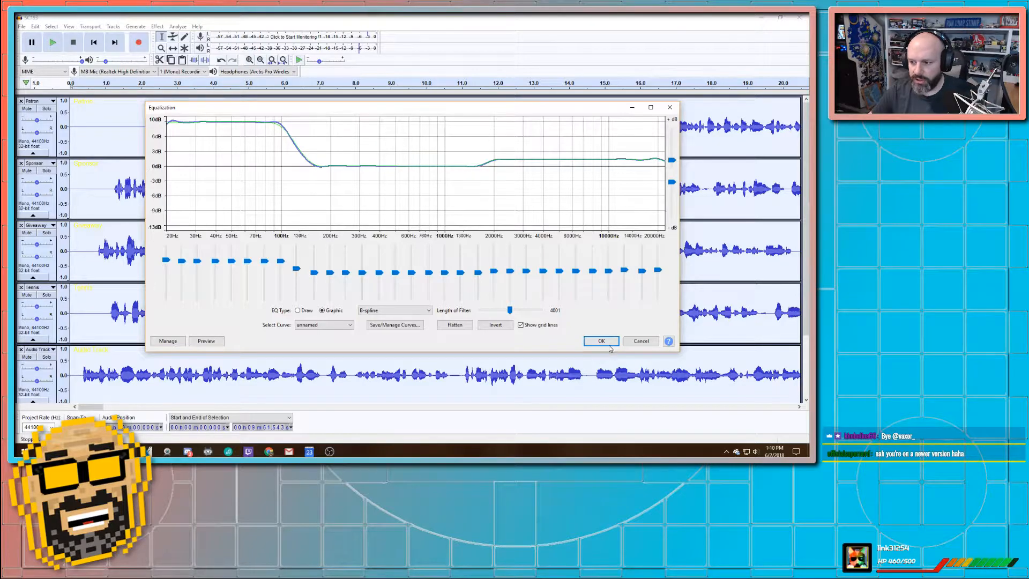
{"action": "mouse_move", "coordinate": [405, 199]}
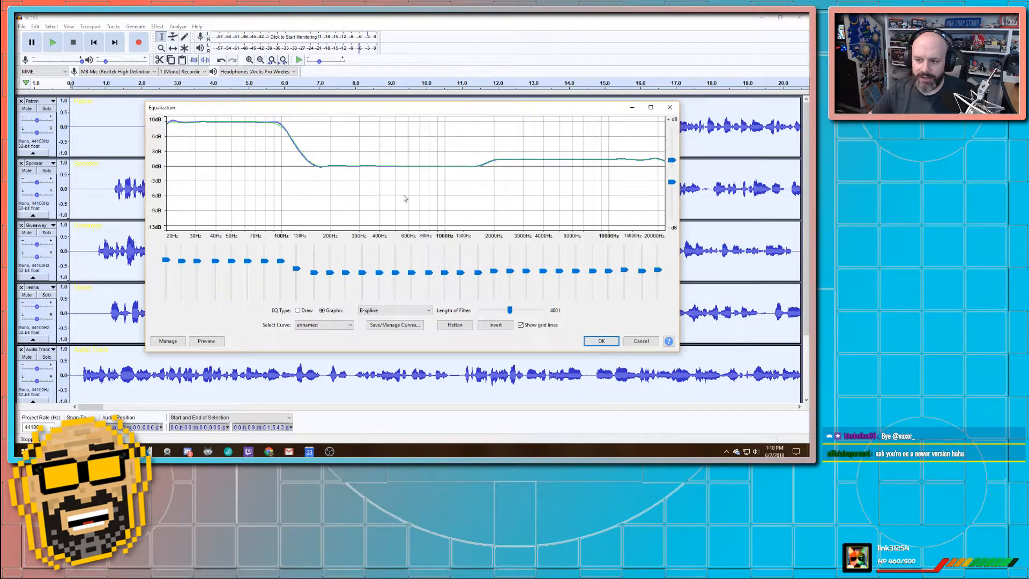
{"action": "left_click", "coordinate": [600, 341]}
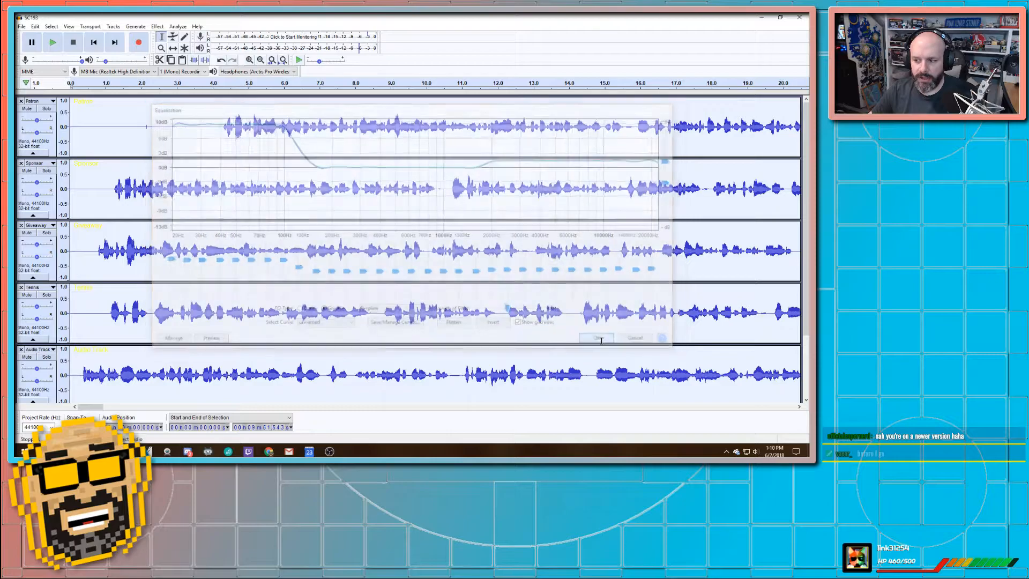
{"action": "left_click", "coordinate": [596, 336]}
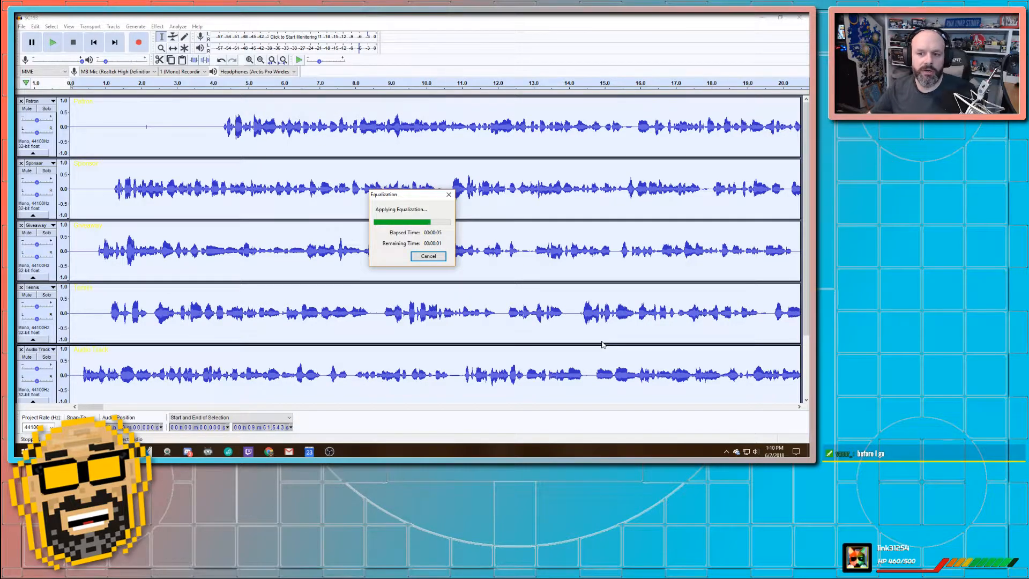
{"action": "mouse_move", "coordinate": [574, 389]}
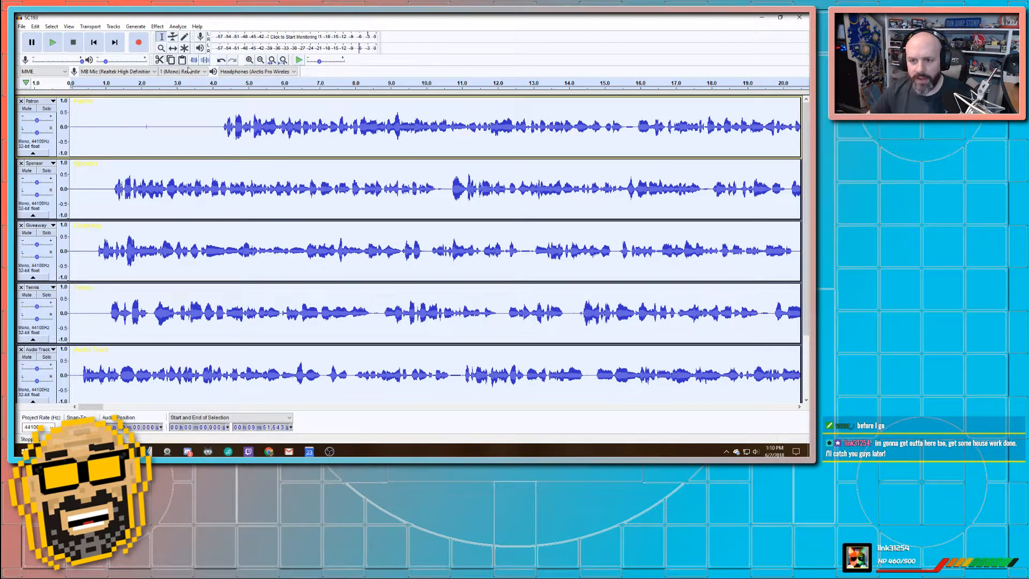
- Apply the SPITFISH de-esser to the podcast tracks and close its window
{"action": "left_click", "coordinate": [157, 26]}
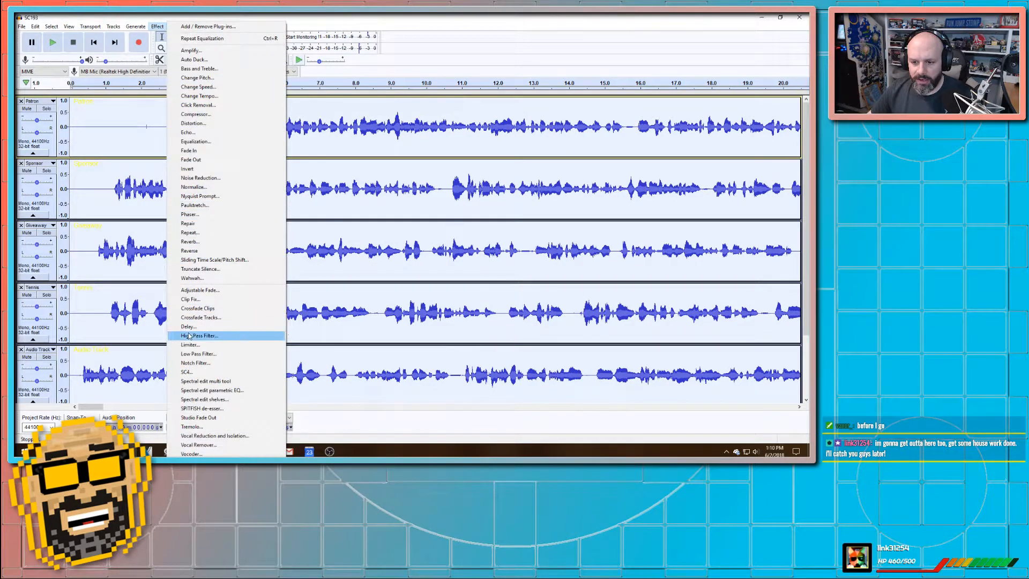
{"action": "mouse_move", "coordinate": [200, 408]}
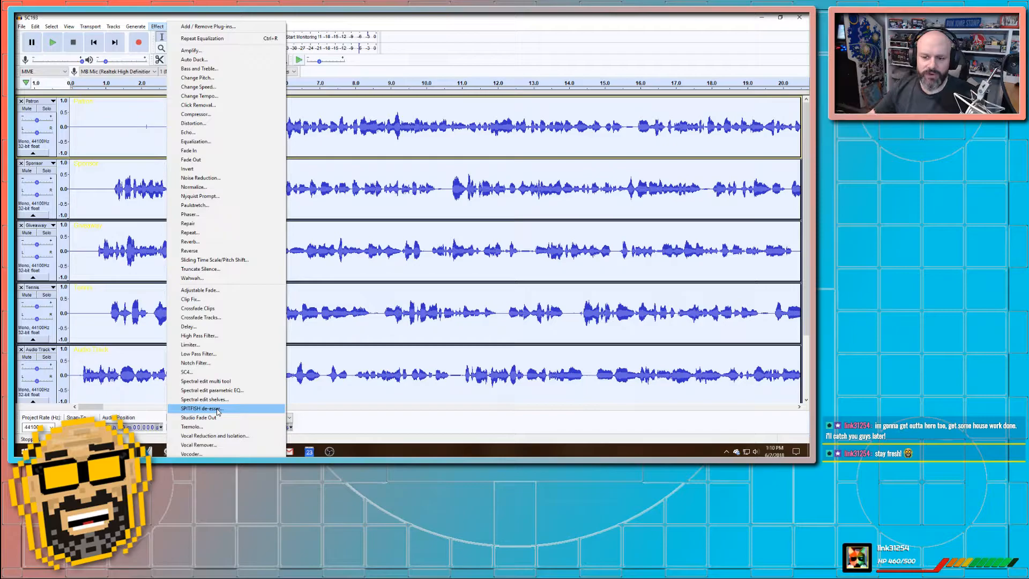
{"action": "left_click", "coordinate": [203, 408]}
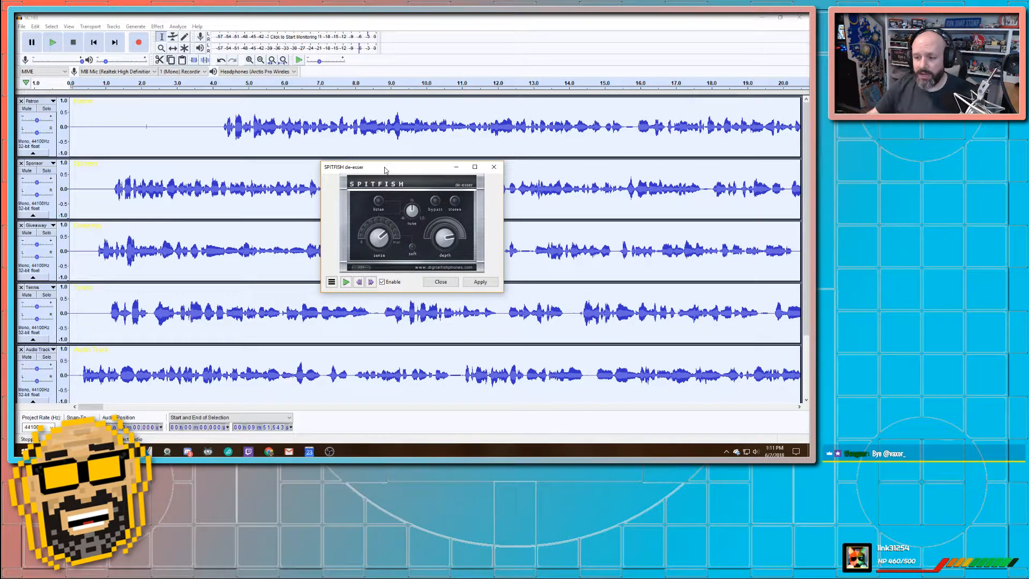
{"action": "left_click", "coordinate": [480, 282]}
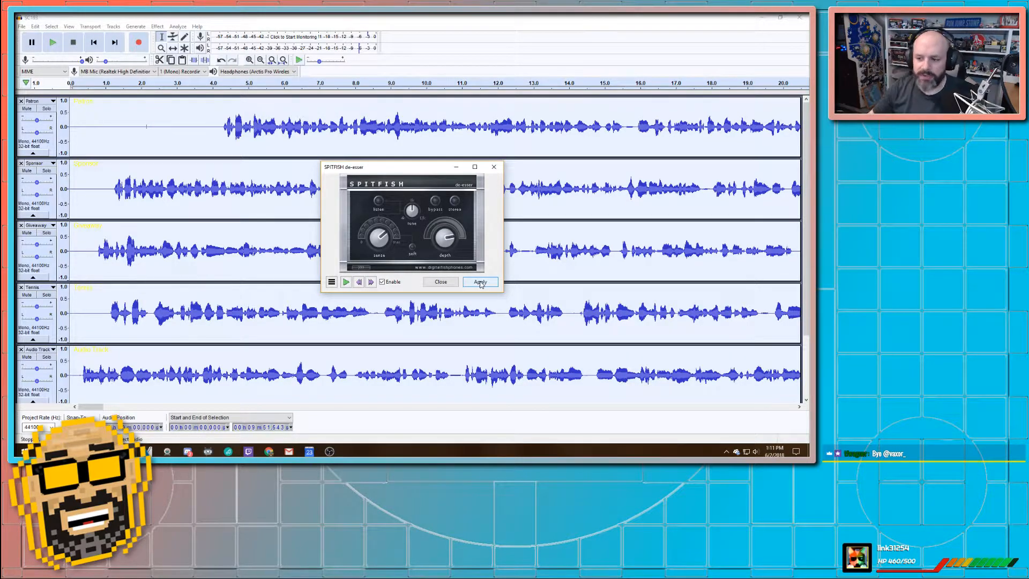
{"action": "left_click", "coordinate": [480, 282]}
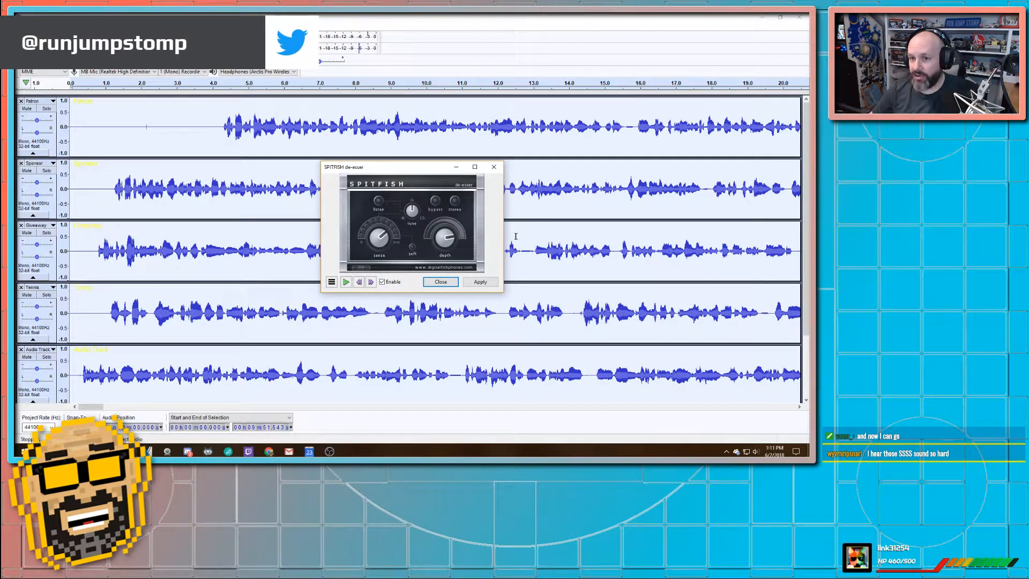
{"action": "left_click", "coordinate": [440, 282]}
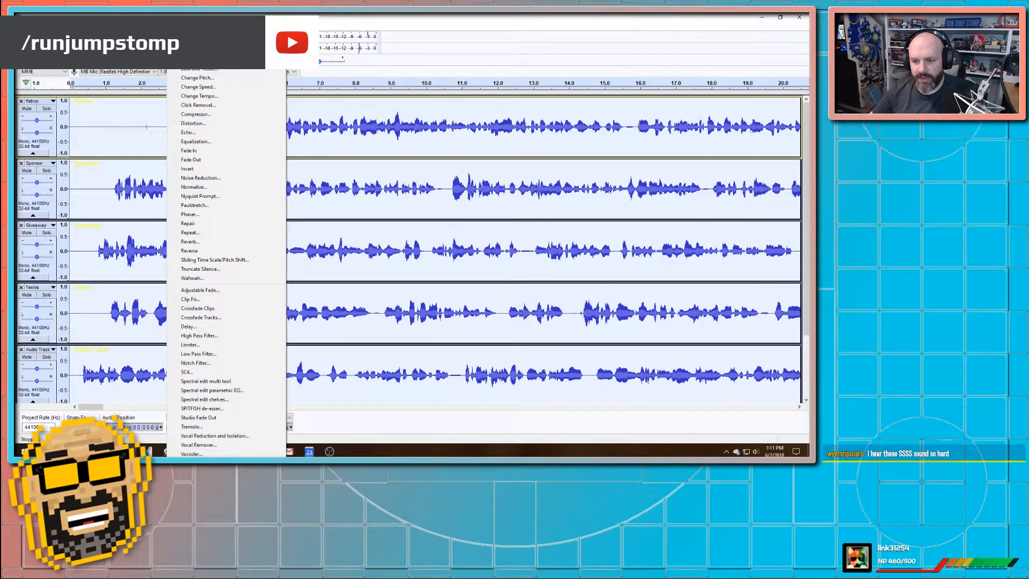
- Compress the tracks at a -30 dB threshold and 5:1 ratio with make-up gain
{"action": "left_click", "coordinate": [195, 114]}
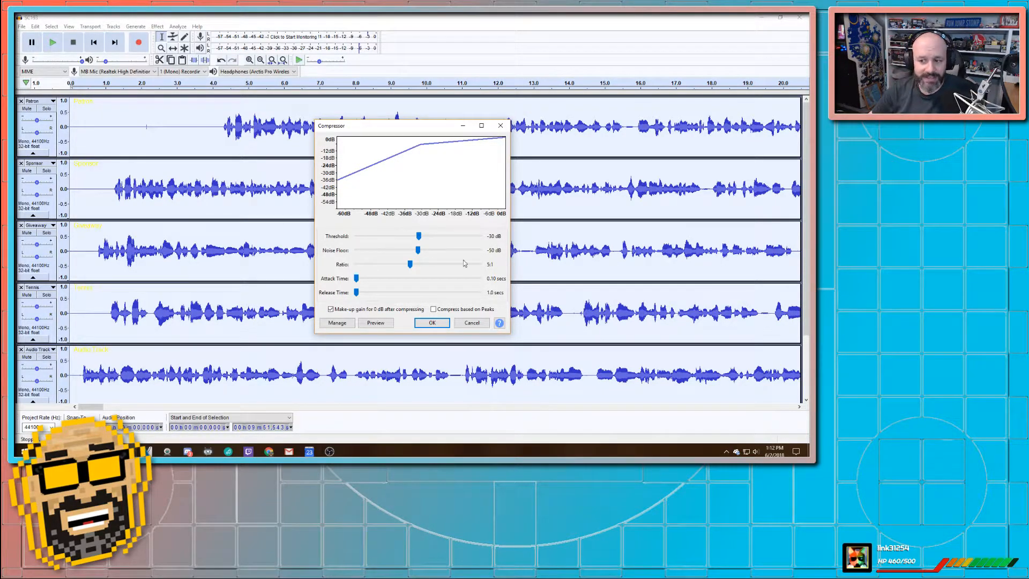
{"action": "mouse_move", "coordinate": [404, 300]}
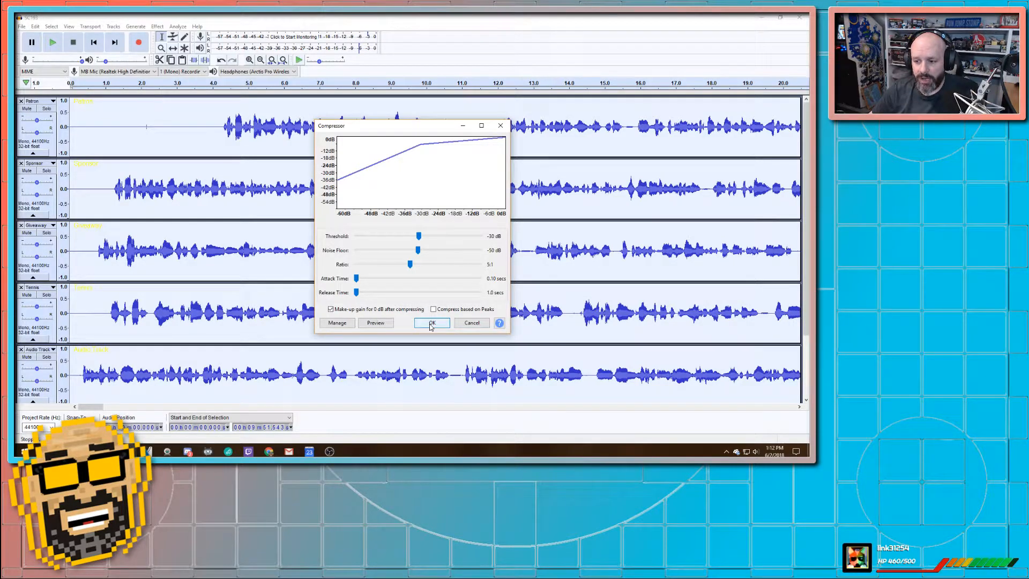
{"action": "left_click", "coordinate": [431, 322]}
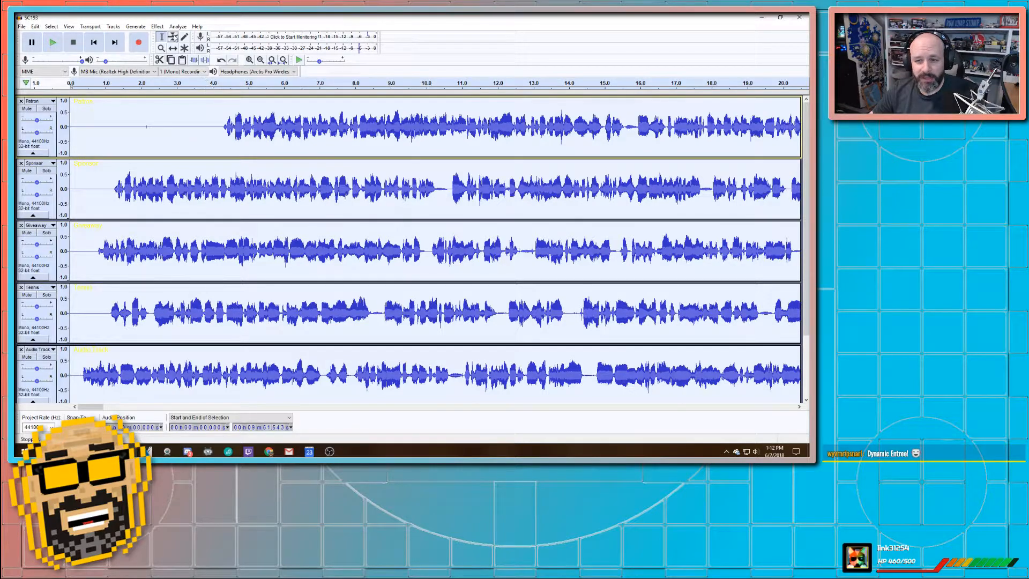
- Amplify the podcast tracks to a new peak amplitude of -3 dB
{"action": "left_click", "coordinate": [156, 26]}
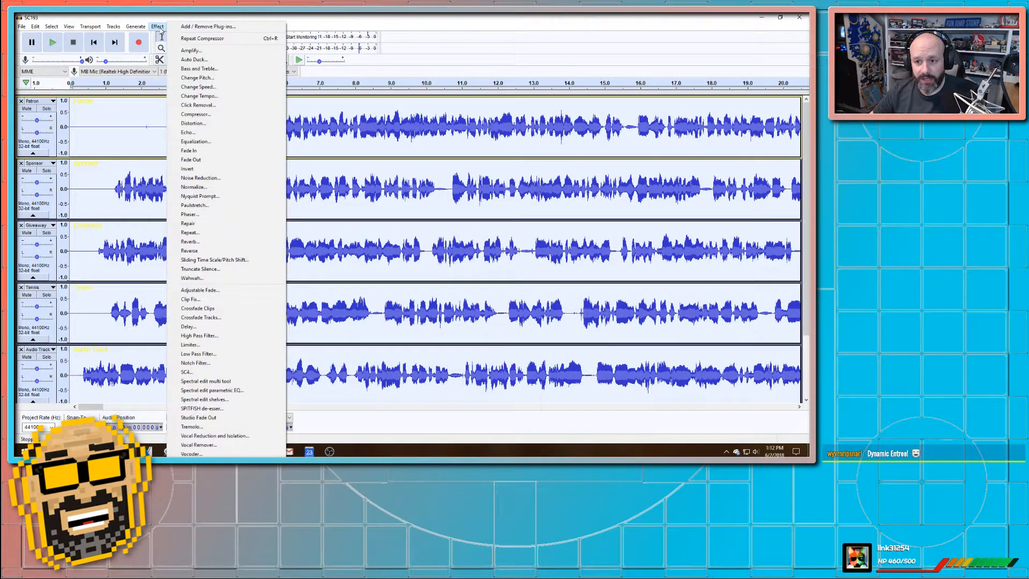
{"action": "left_click", "coordinate": [191, 51]}
{"action": "type", "text": "-3"}
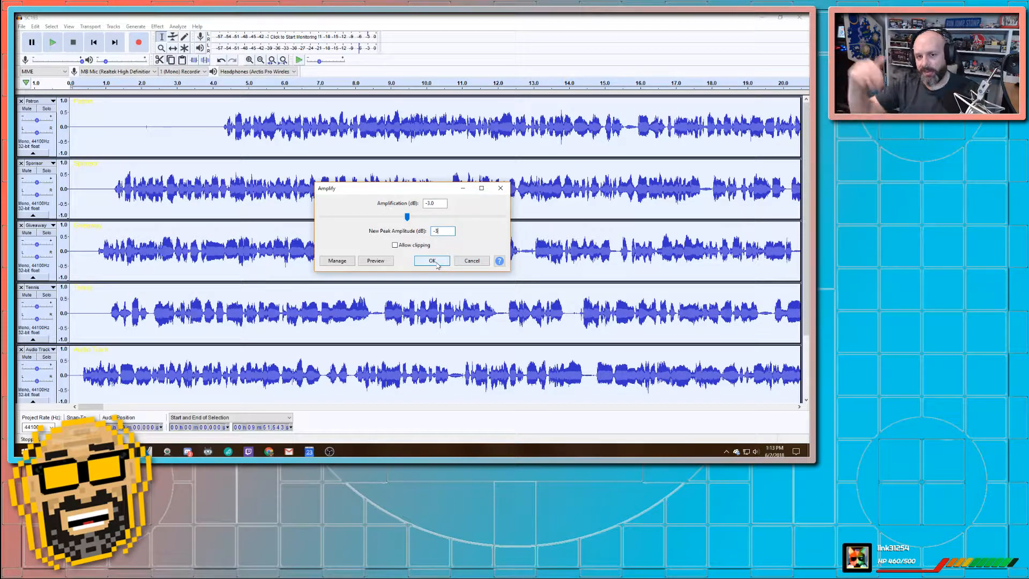
{"action": "left_click", "coordinate": [431, 260]}
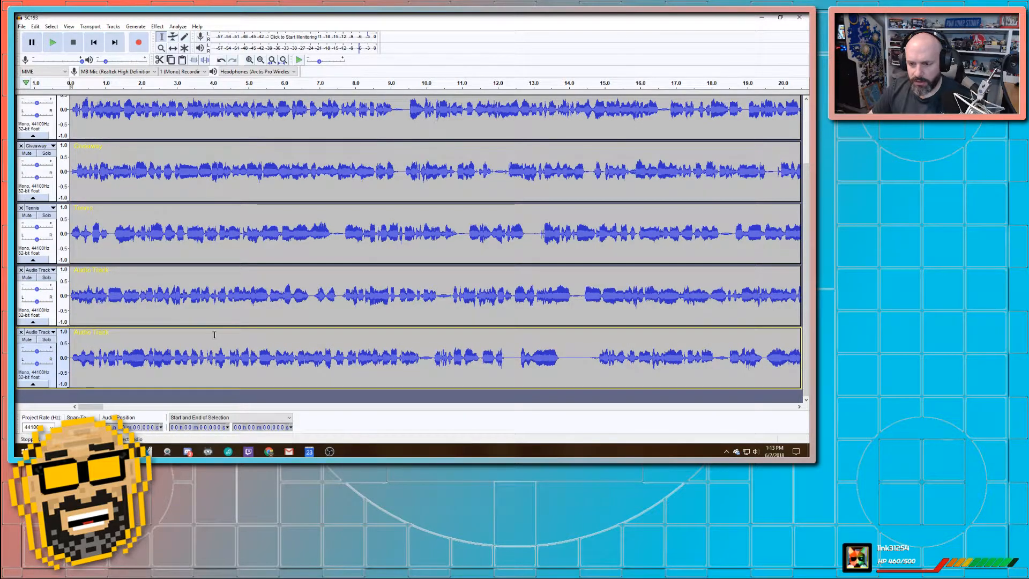
- Select and delete the trailing tail and leftover blip on the bottom track, checking the other track ends
{"action": "left_click", "coordinate": [207, 358]}
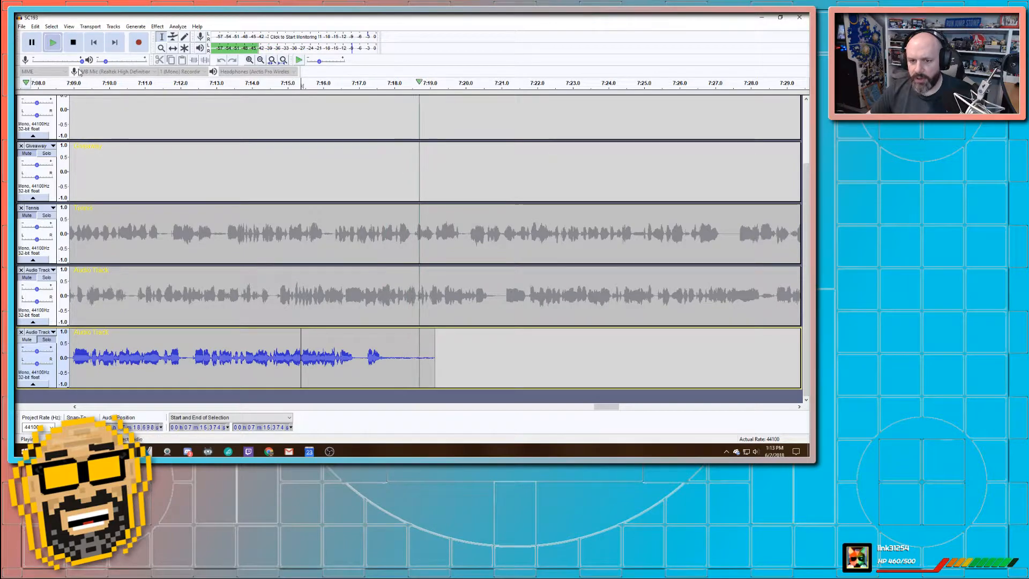
{"action": "left_click", "coordinate": [73, 41]}
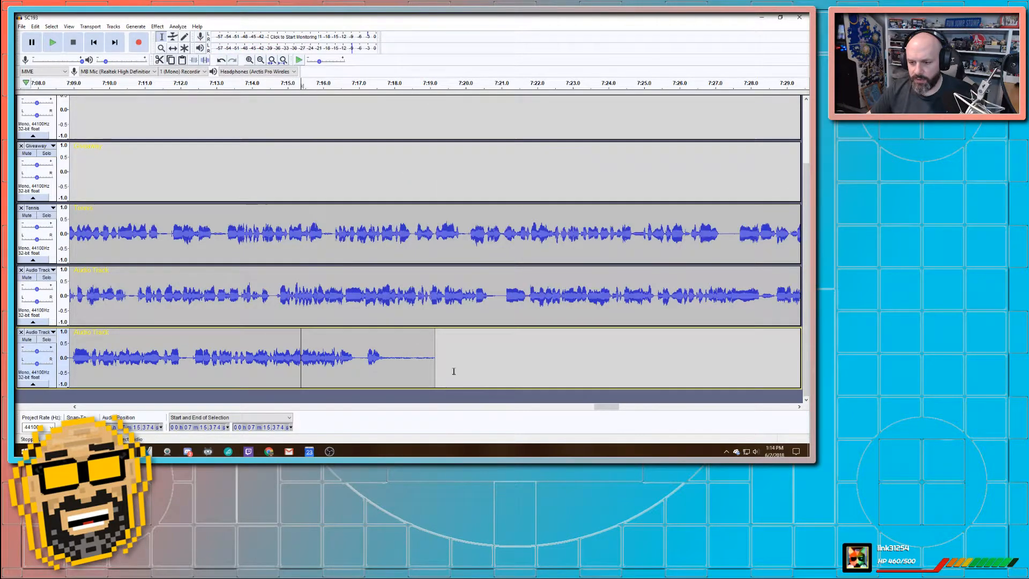
{"action": "left_click_drag", "start_coordinate": [389, 358], "coordinate": [441, 358]}
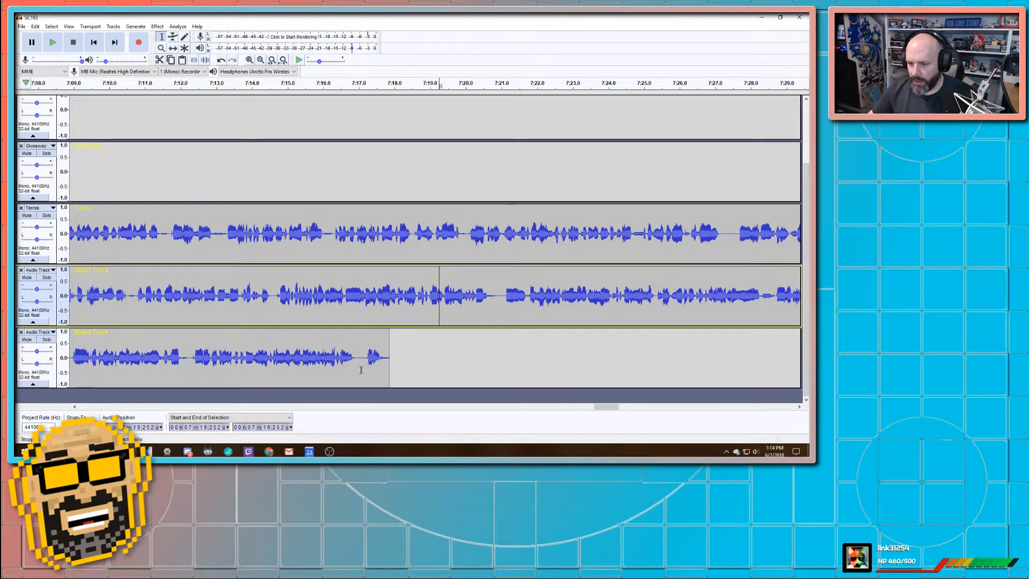
{"action": "left_click_drag", "start_coordinate": [365, 358], "coordinate": [387, 358]}
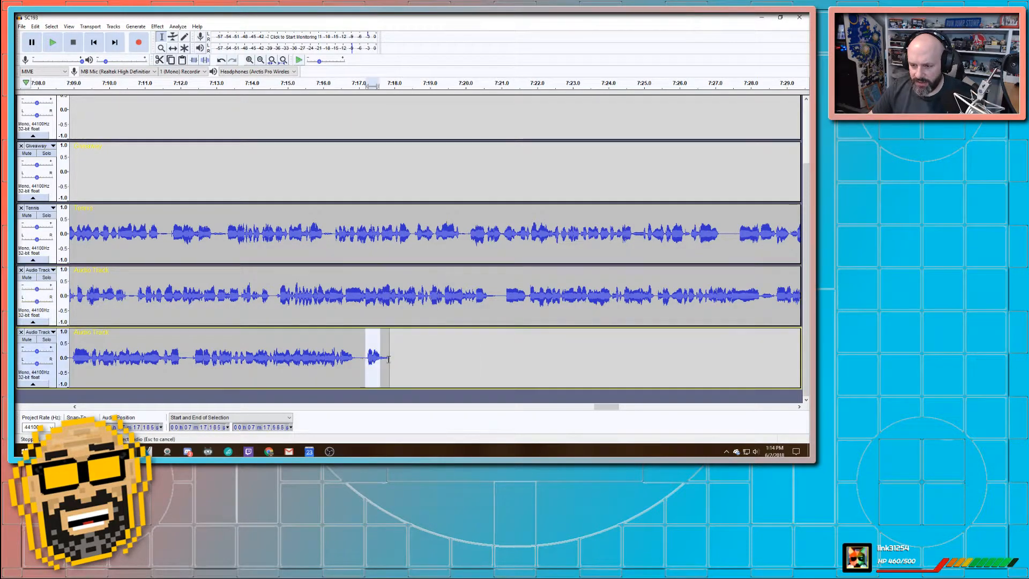
{"action": "left_click", "coordinate": [157, 25]}
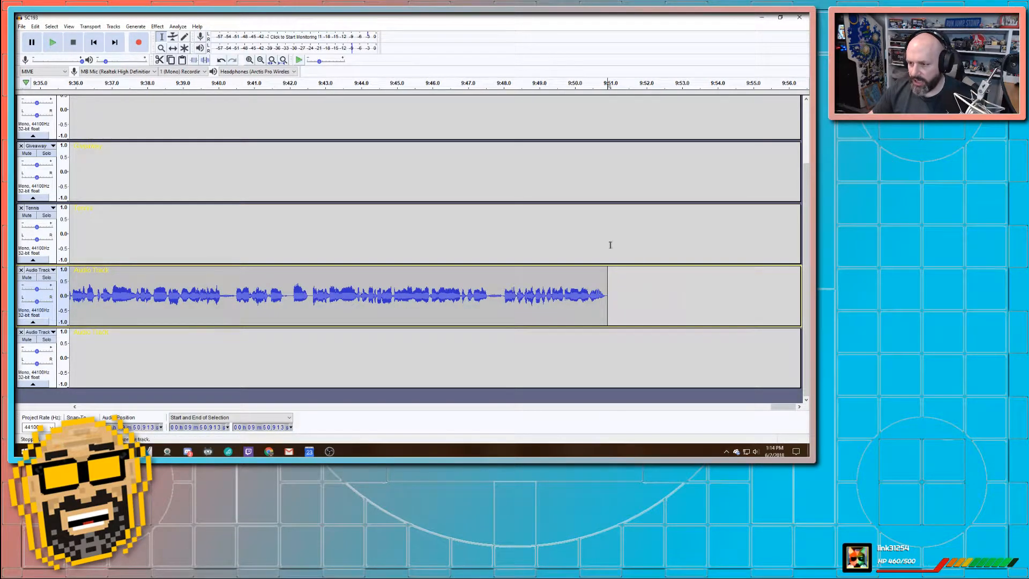
{"action": "left_click_drag", "start_coordinate": [399, 233], "coordinate": [498, 233]}
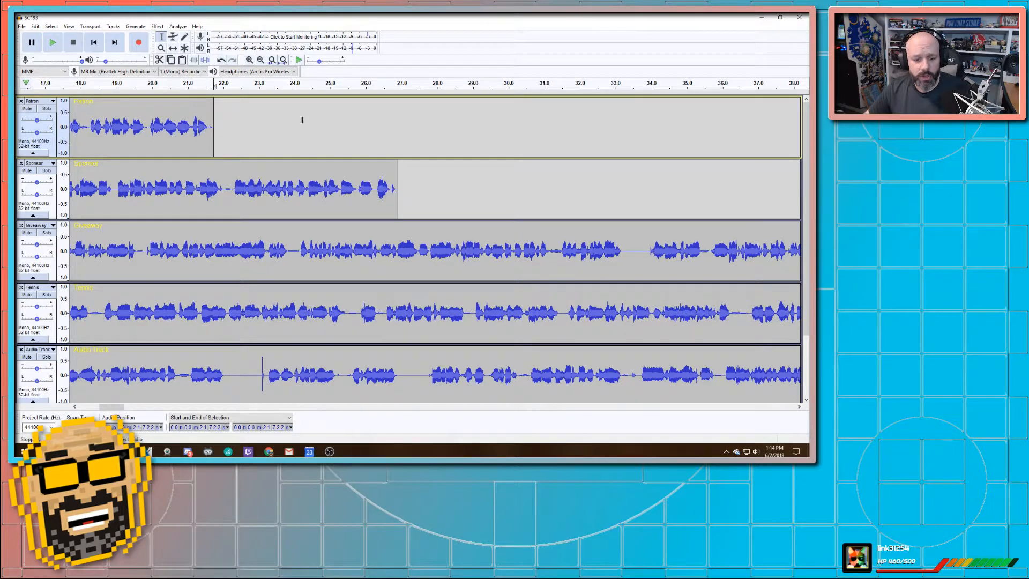
{"action": "mouse_move", "coordinate": [287, 136]}
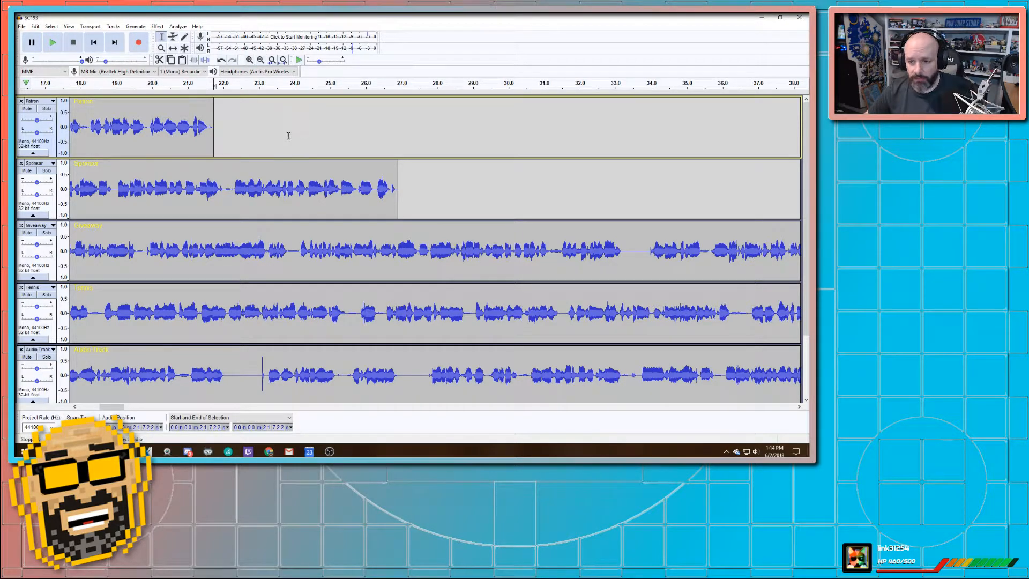
- Open Switchcraft Template.aup and delete its old audio
{"action": "left_click", "coordinate": [21, 25]}
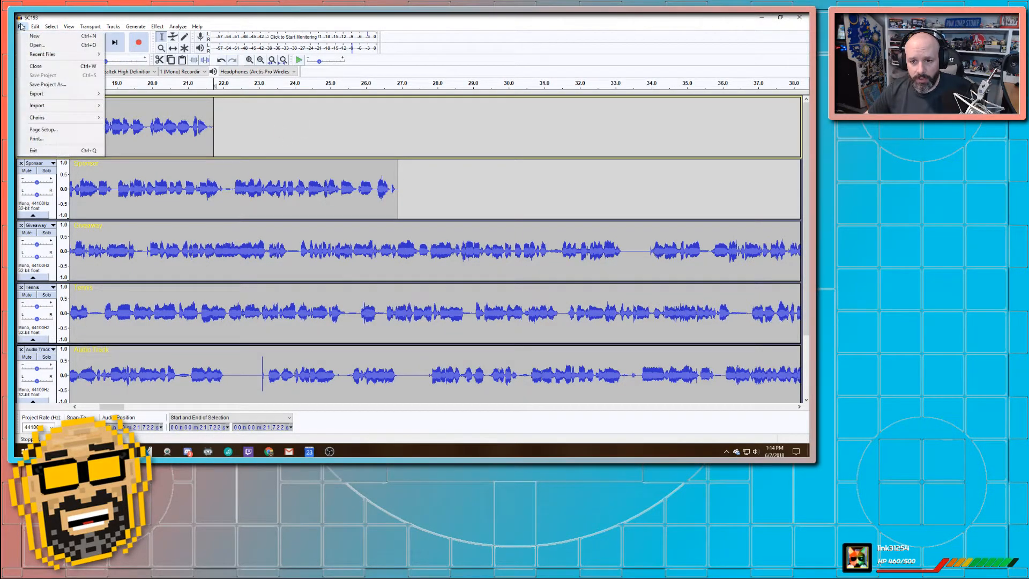
{"action": "left_click", "coordinate": [42, 53]}
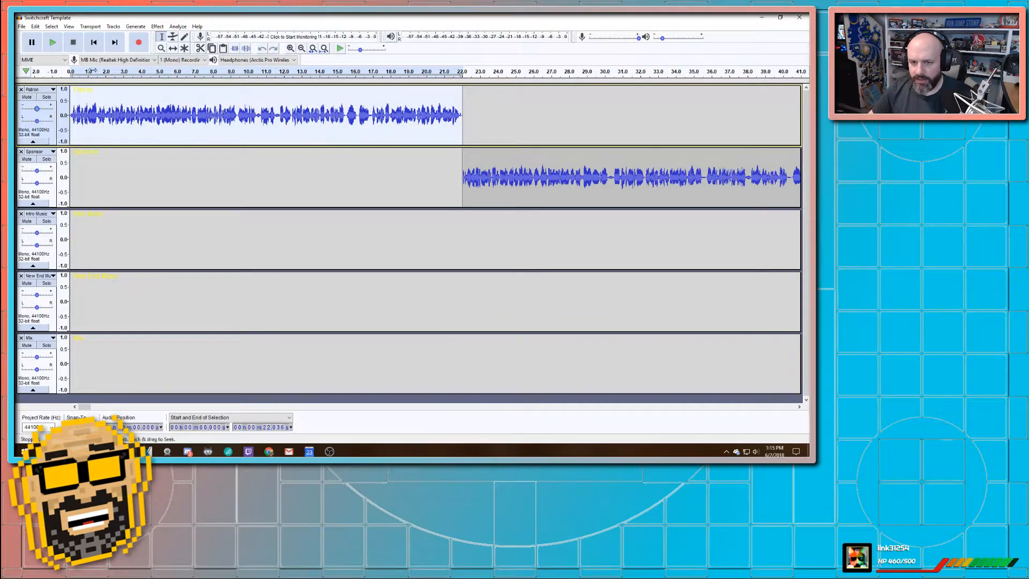
{"action": "key", "text": "Delete"}
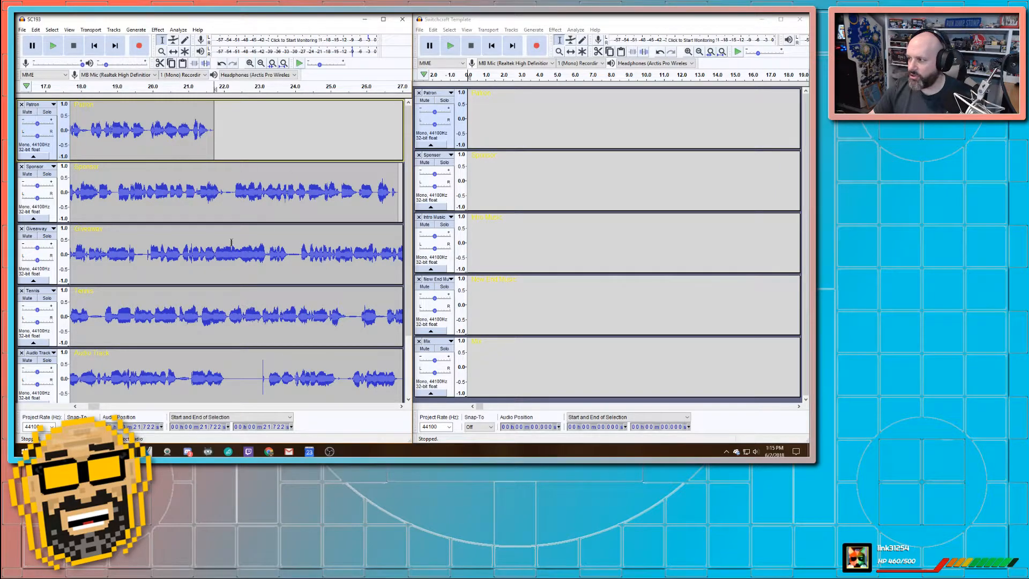
- Place the sponsor clip ahead of the intro music and remove the template's Mix track
{"action": "left_click_drag", "start_coordinate": [467, 118], "coordinate": [557, 118]}
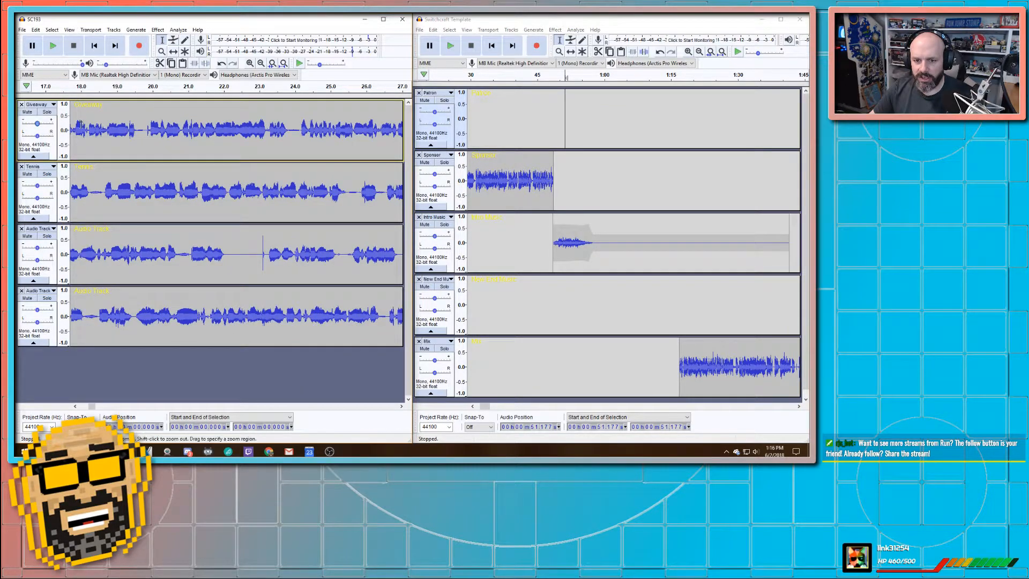
{"action": "left_click", "coordinate": [102, 124]}
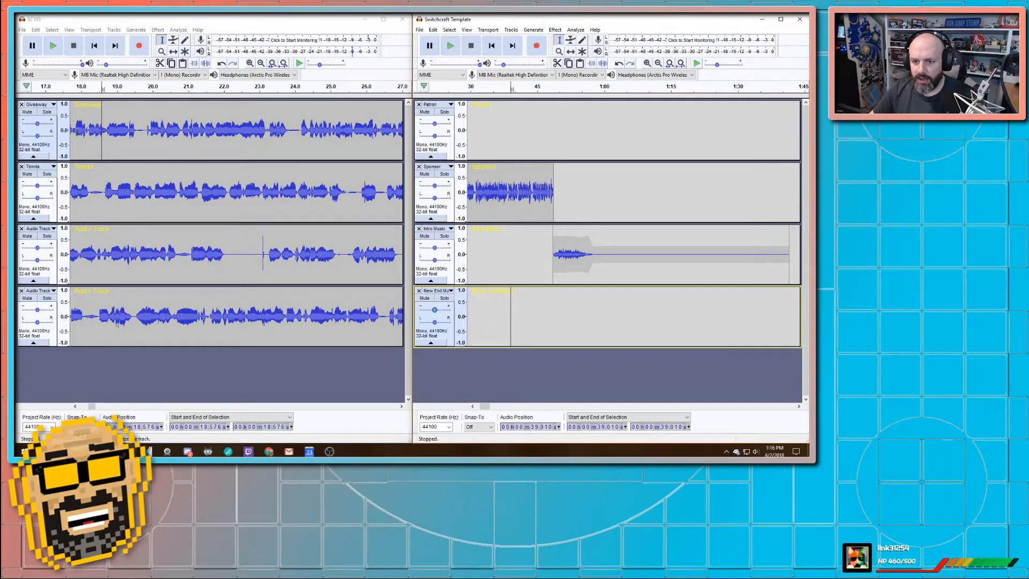
{"action": "left_click", "coordinate": [419, 30]}
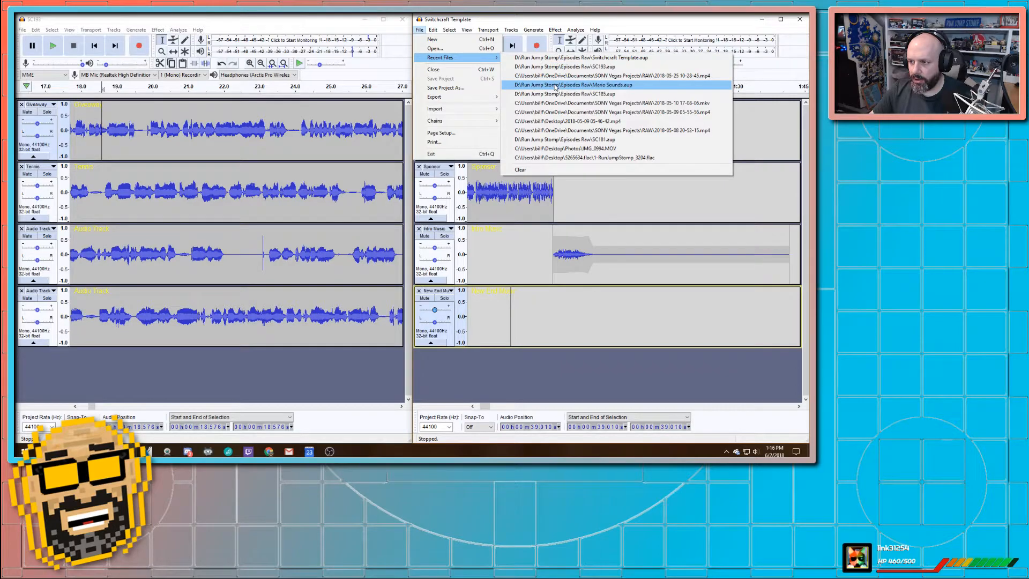
- Open Mario Sounds.aup from the recent files in the second window
{"action": "left_click", "coordinate": [571, 84]}
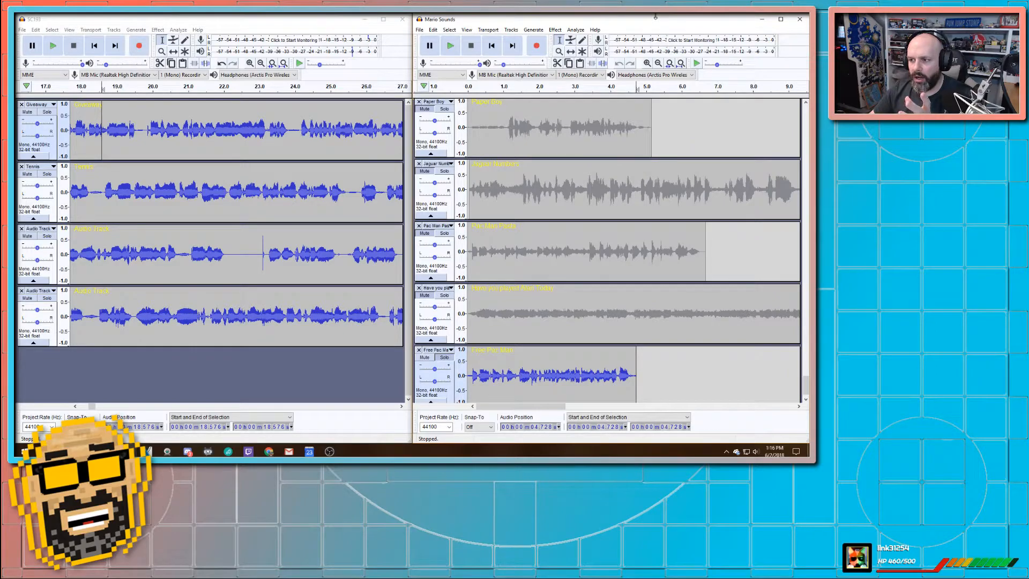
{"action": "mouse_move", "coordinate": [654, 26]}
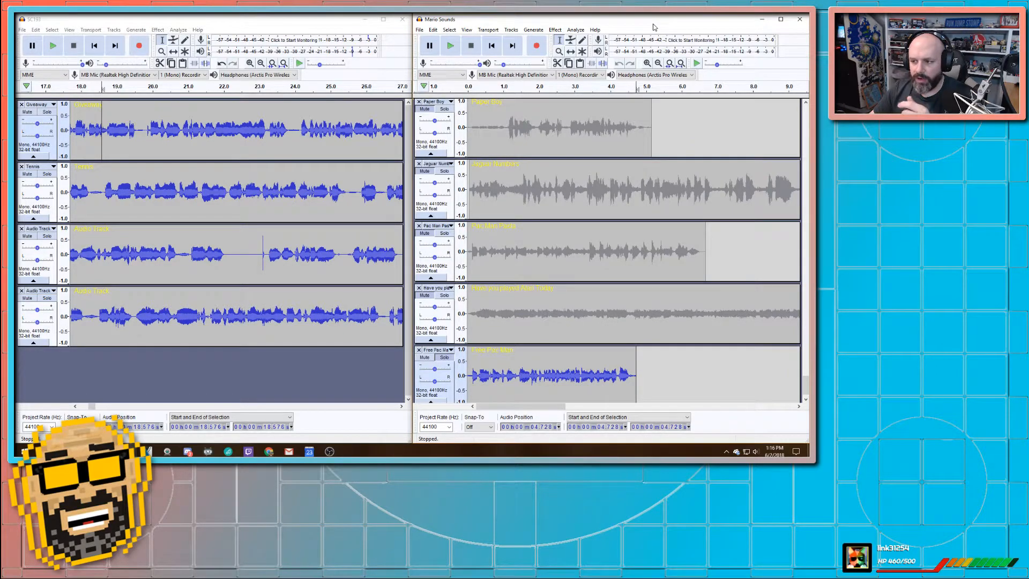
{"action": "left_click", "coordinate": [612, 204]}
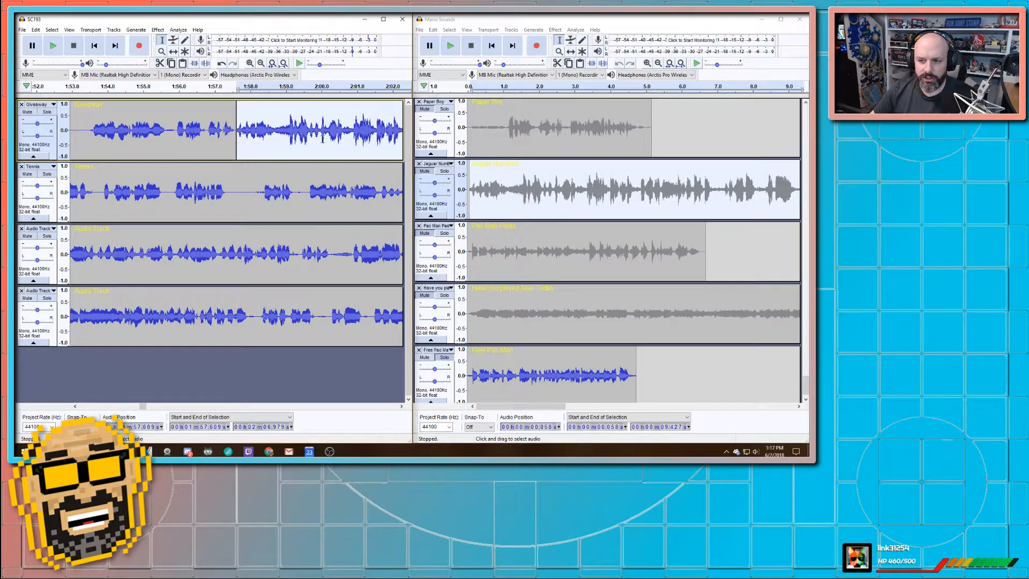
- Amplify the later part of the Giveaway track by 4 dB
{"action": "left_click", "coordinate": [302, 130]}
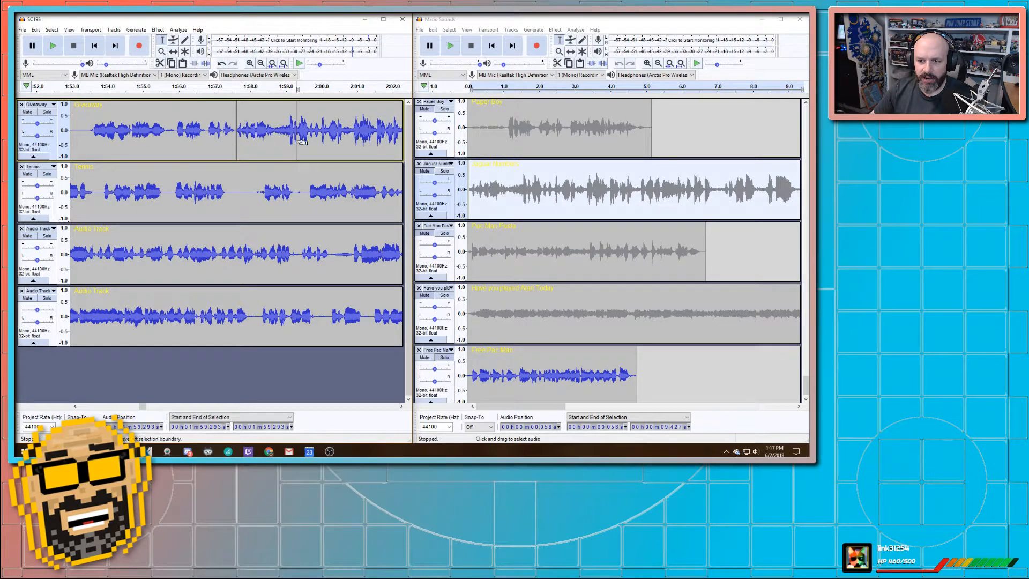
{"action": "left_click", "coordinate": [157, 30]}
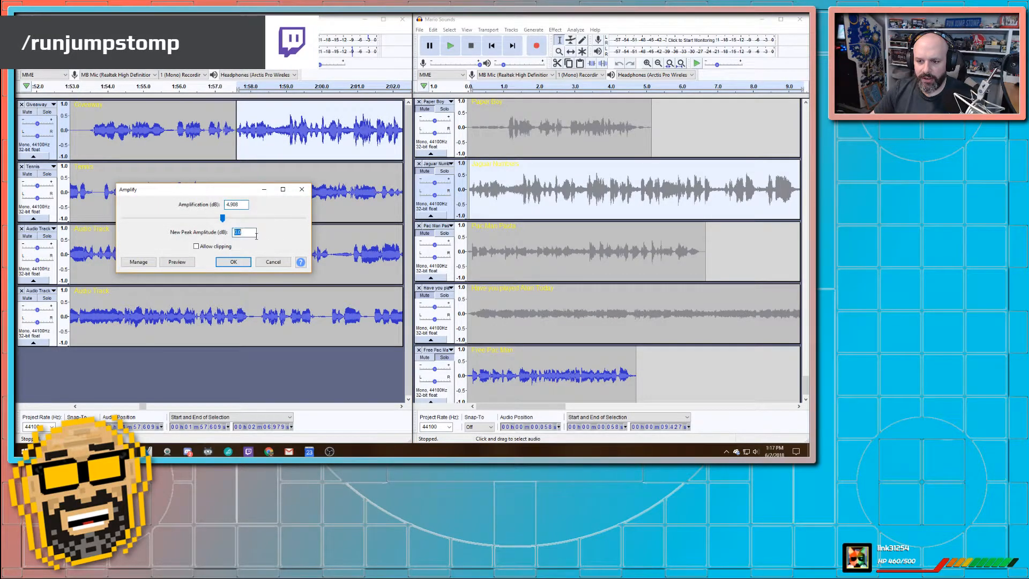
{"action": "left_click", "coordinate": [232, 261]}
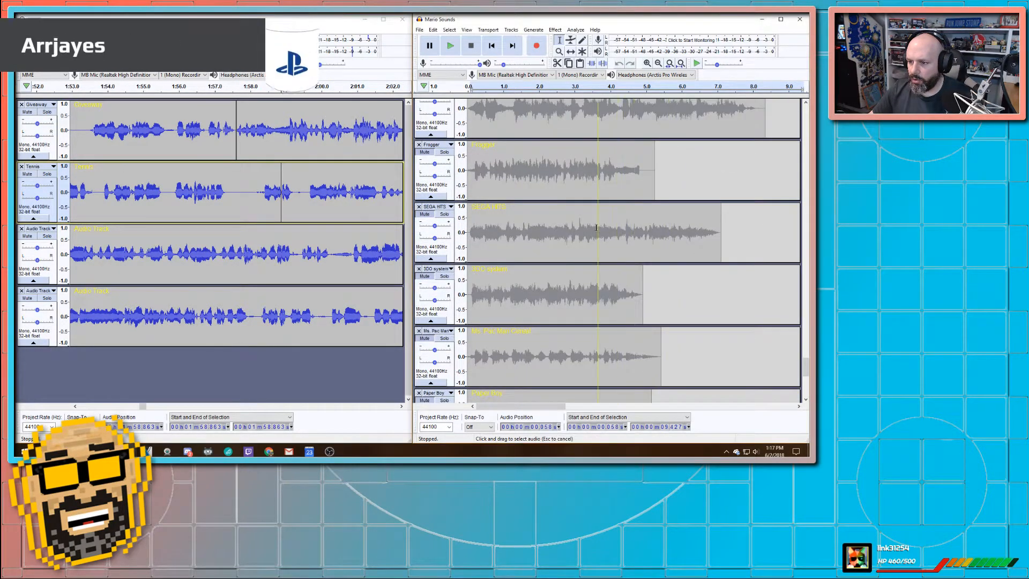
- Amplify the selected end of the Tennis track to boost its volume
{"action": "scroll", "scroll_direction": "down", "scroll_amount": 3}
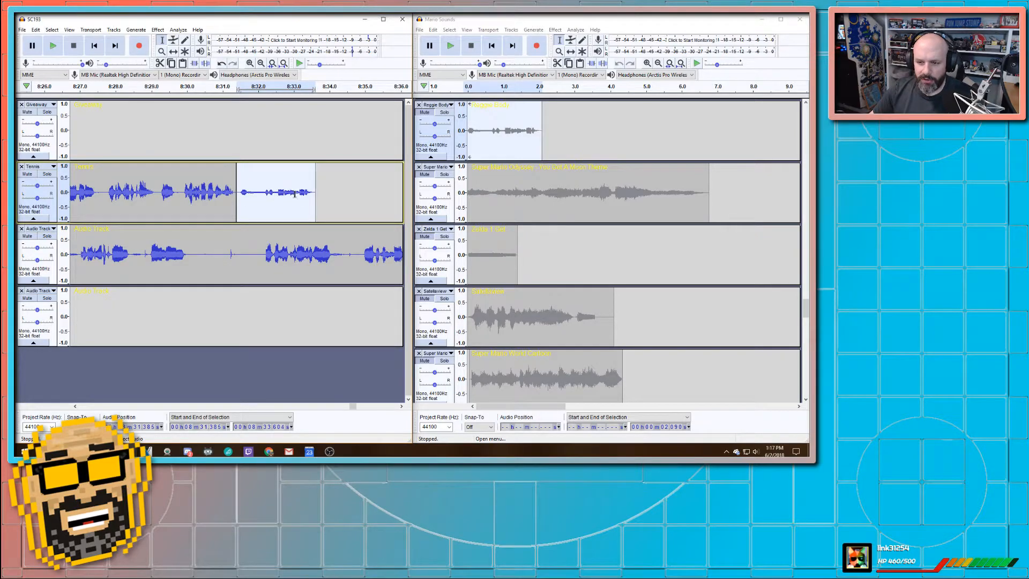
{"action": "left_click", "coordinate": [157, 30]}
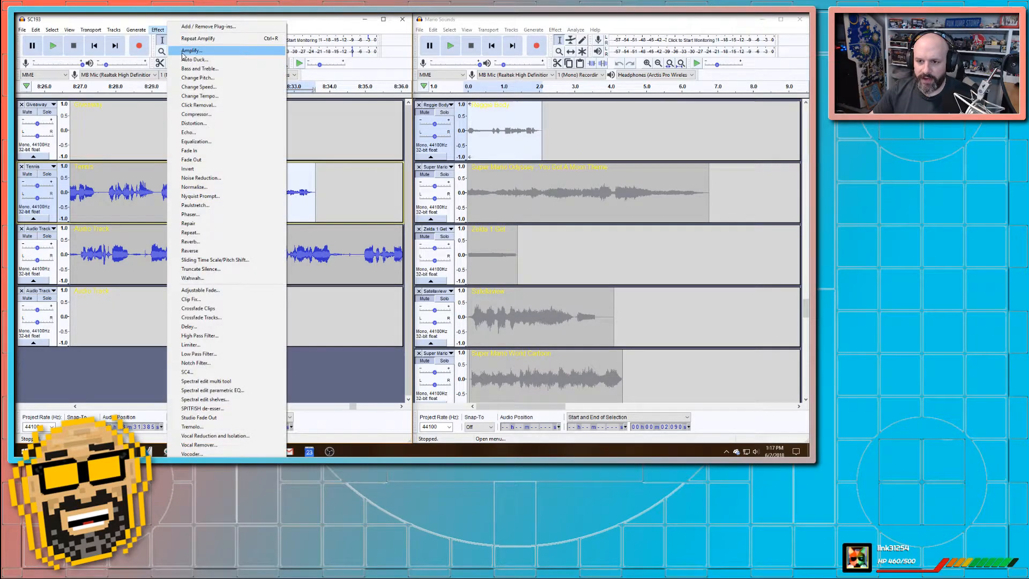
{"action": "left_click", "coordinate": [191, 50]}
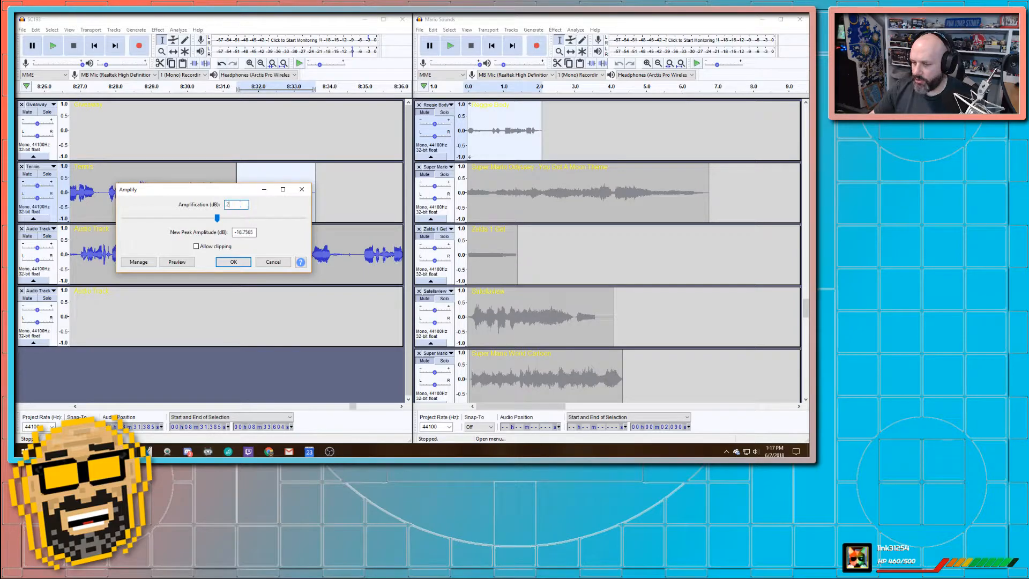
{"action": "left_click", "coordinate": [233, 261]}
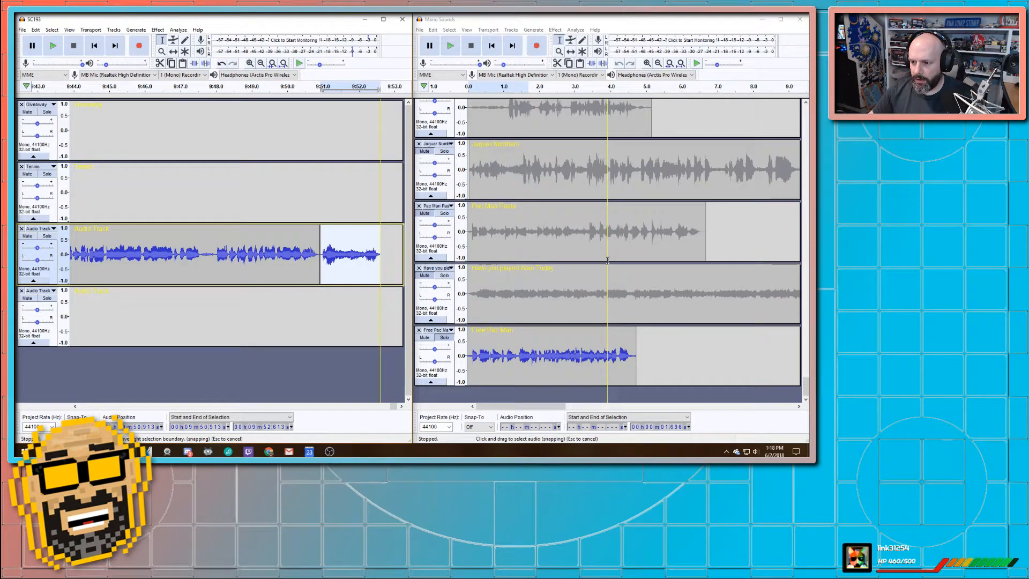
{"action": "left_click", "coordinate": [538, 354]}
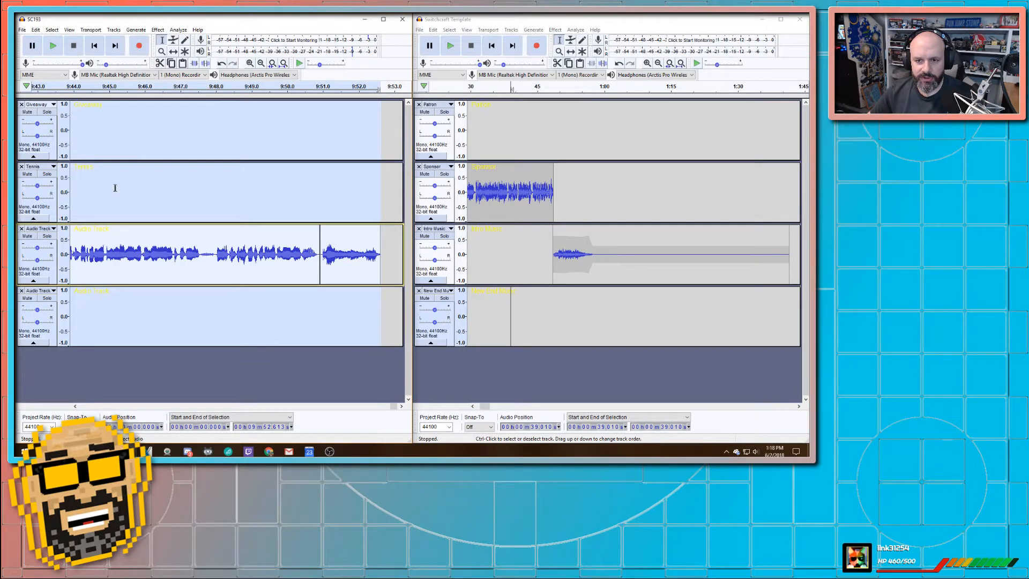
- Select every SC193 track and Mix and Render them to a new combined track
{"action": "left_click", "coordinate": [113, 30]}
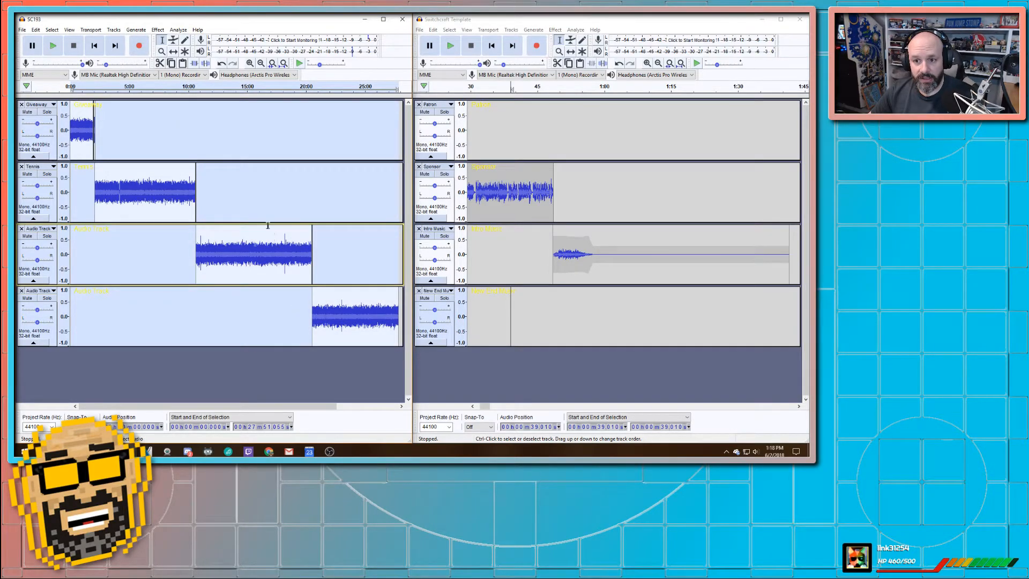
{"action": "left_click", "coordinate": [114, 30]}
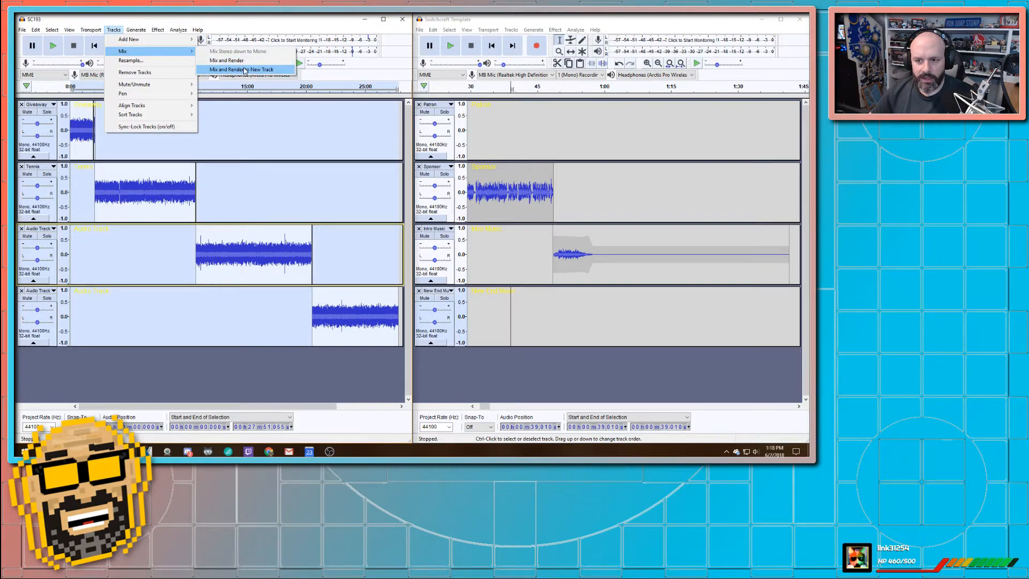
{"action": "left_click", "coordinate": [243, 70]}
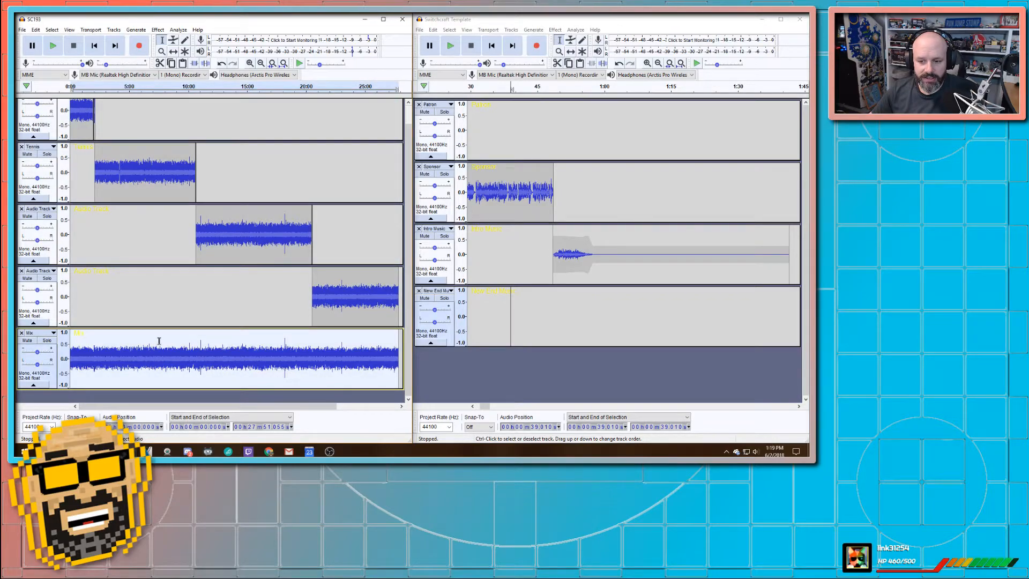
- Run Truncate Silence on the Mix track at -40 dB, 0.5 s duration, truncated to 0.5 s
{"action": "left_click", "coordinate": [158, 30]}
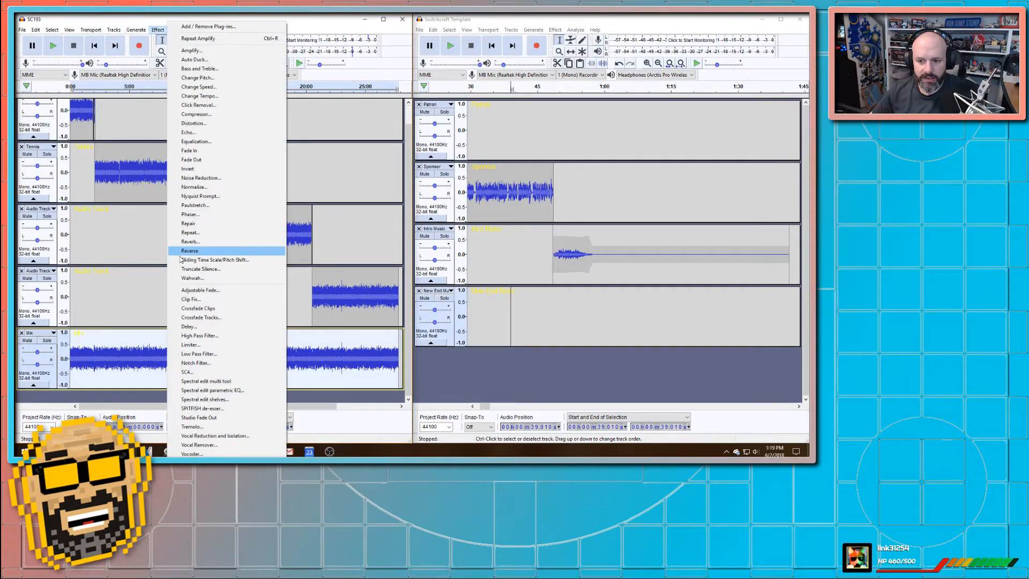
{"action": "left_click", "coordinate": [201, 268]}
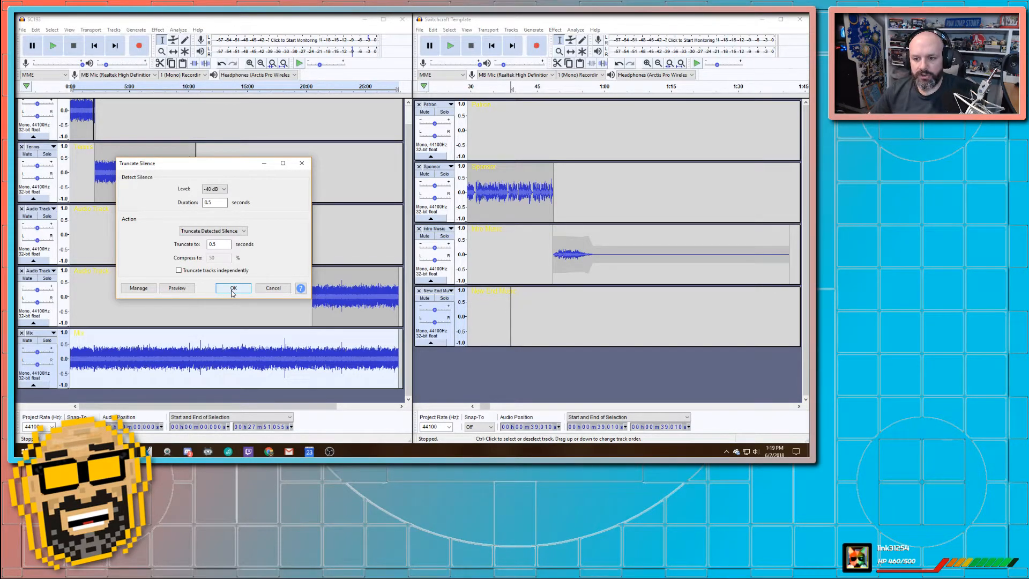
{"action": "left_click", "coordinate": [233, 289]}
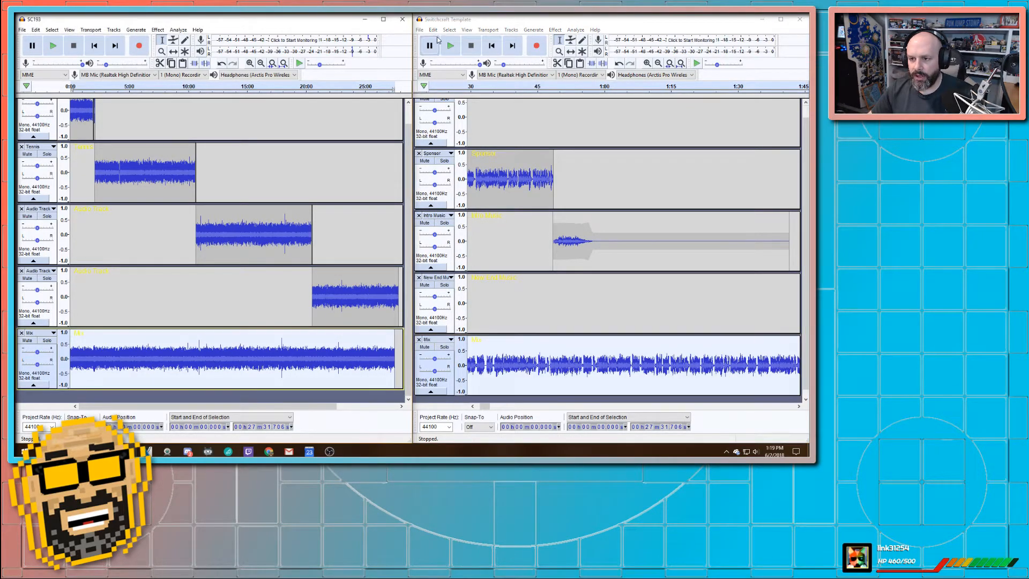
- Close the SC193 window and maximize the Switchcraft Template project with the pasted Mix track
{"action": "left_click", "coordinate": [401, 20]}
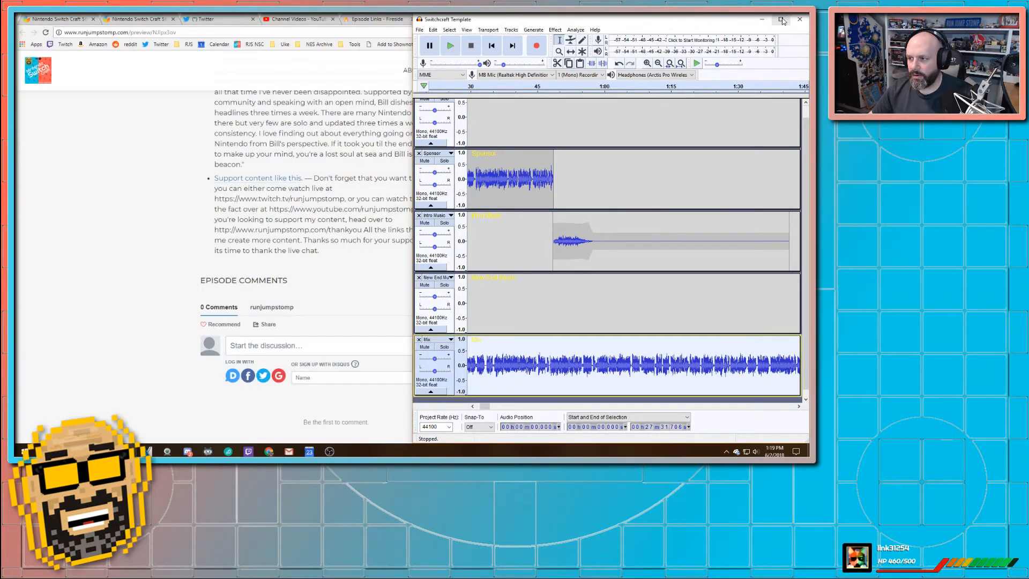
{"action": "left_click", "coordinate": [782, 20]}
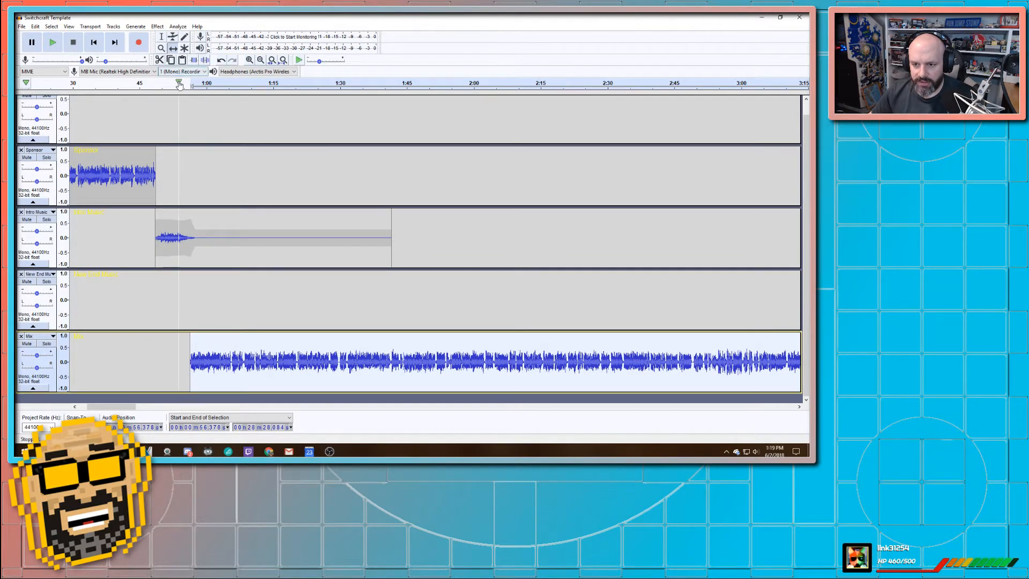
- Preview the Mix starting around 0:53 under the intro music, then stop playback
{"action": "left_click", "coordinate": [51, 42]}
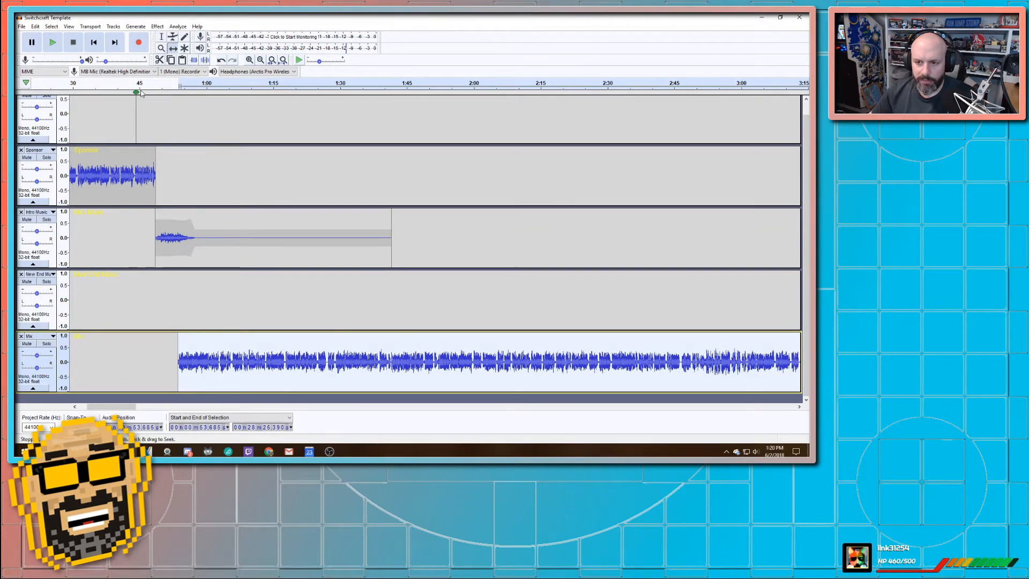
{"action": "left_click", "coordinate": [52, 42]}
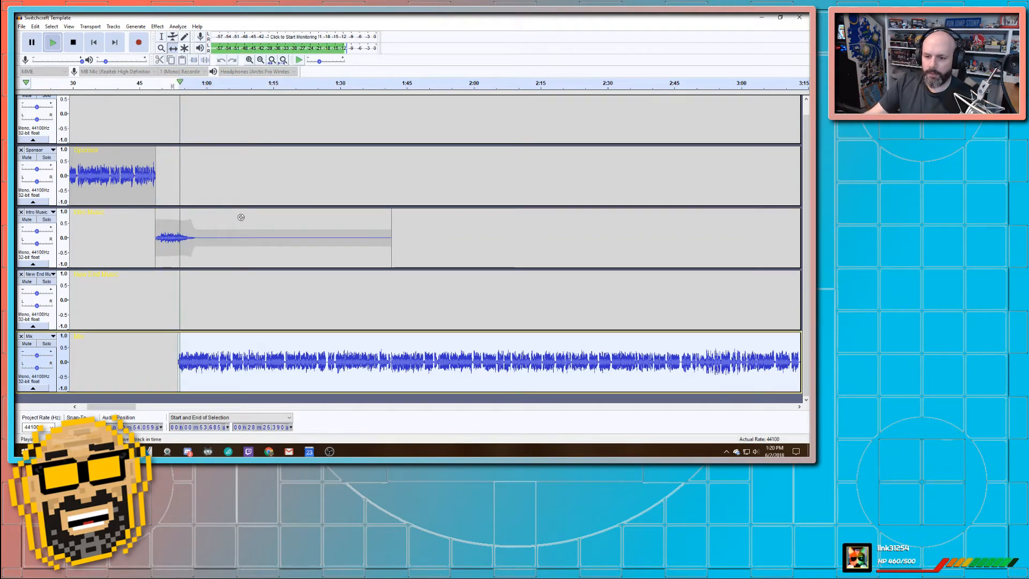
{"action": "left_click", "coordinate": [72, 42]}
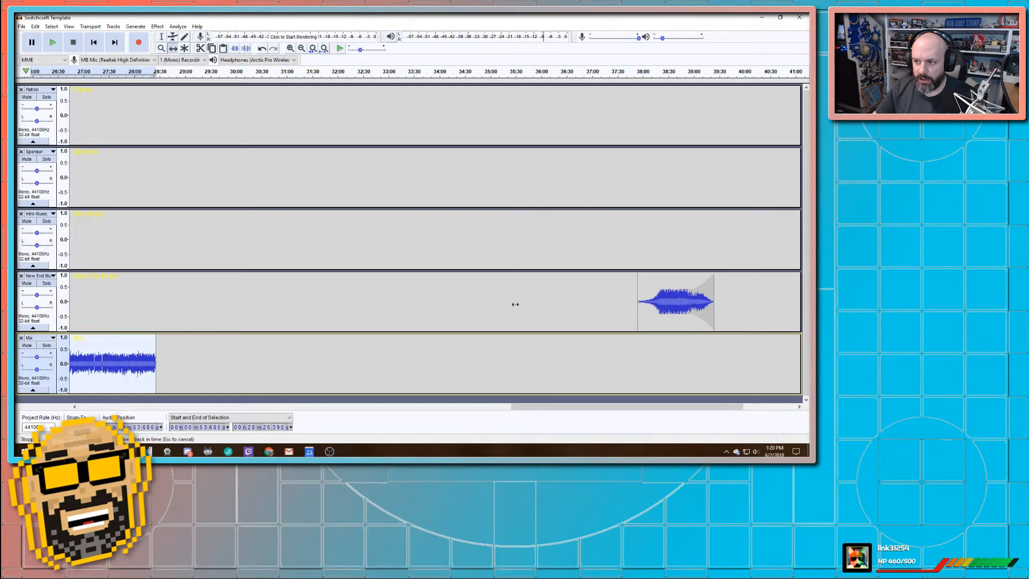
- Drag the New End Music clip left to overlap the Mix's final seconds and preview the transition
{"action": "left_click_drag", "start_coordinate": [677, 300], "coordinate": [177, 300]}
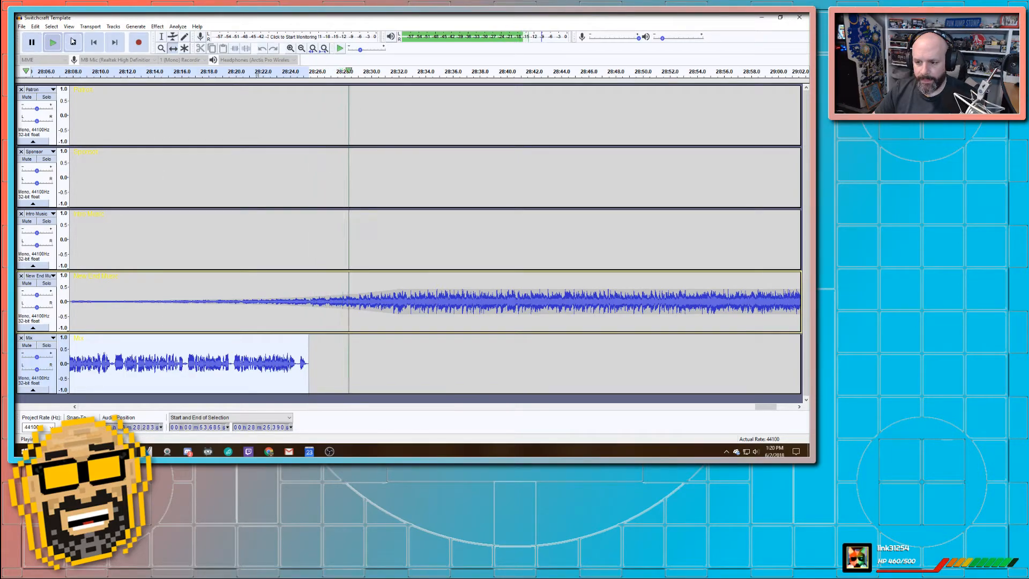
{"action": "left_click", "coordinate": [51, 42]}
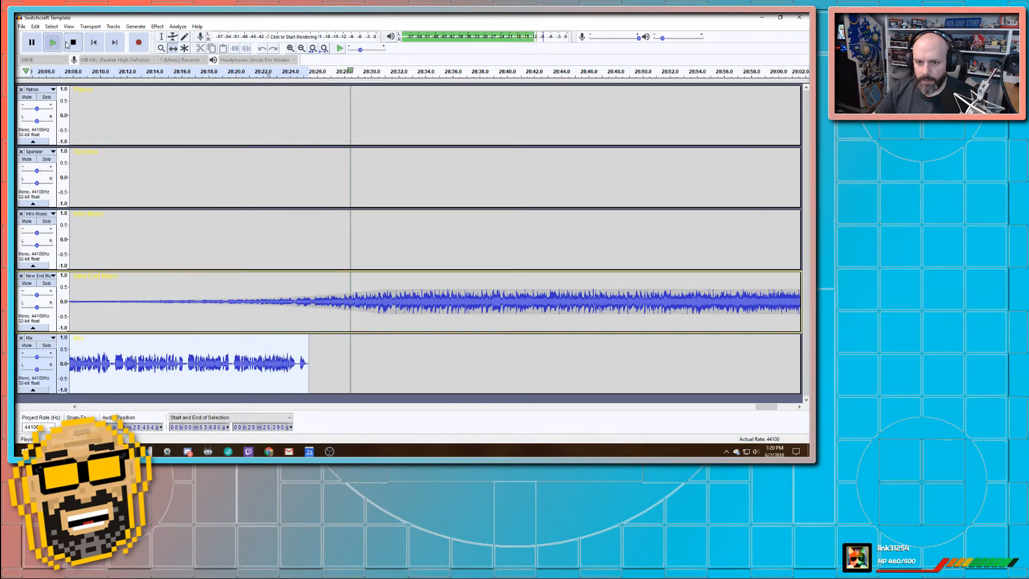
{"action": "left_click", "coordinate": [52, 42]}
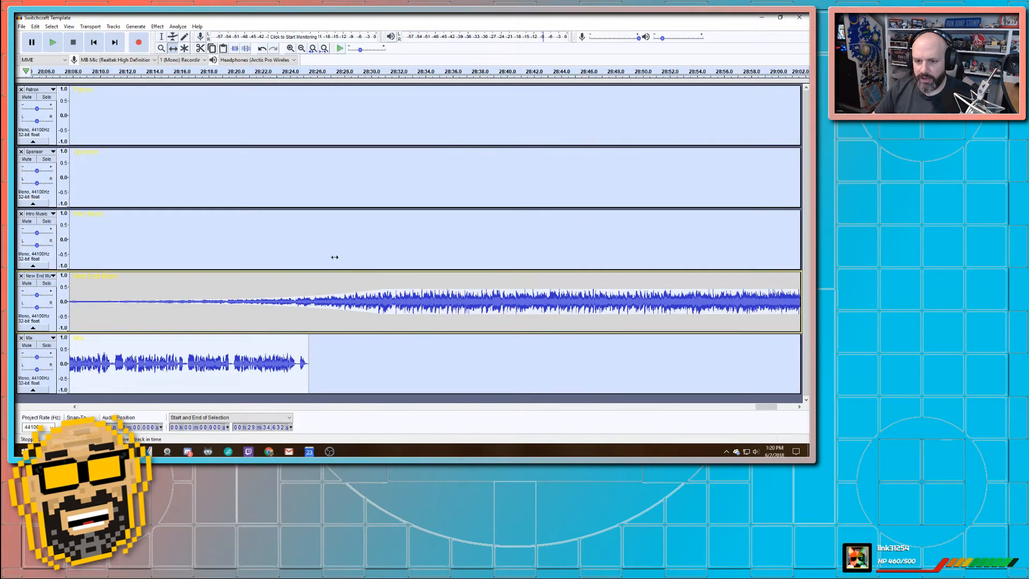
{"action": "left_click", "coordinate": [21, 26]}
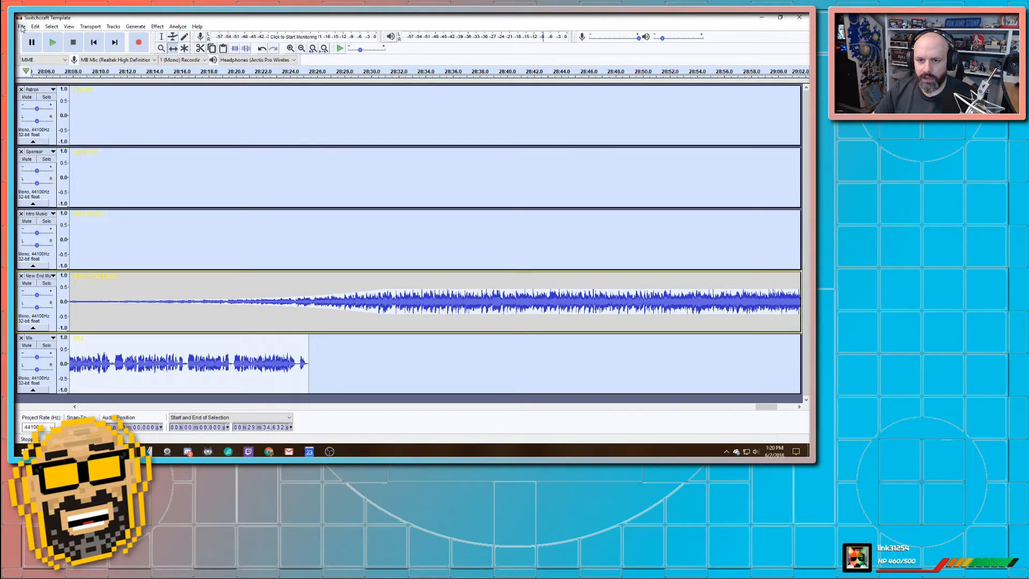
- Export as MP3 named SC193 in the SwitchCraft folder, accepting the mono mixdown warning
{"action": "left_click", "coordinate": [21, 25]}
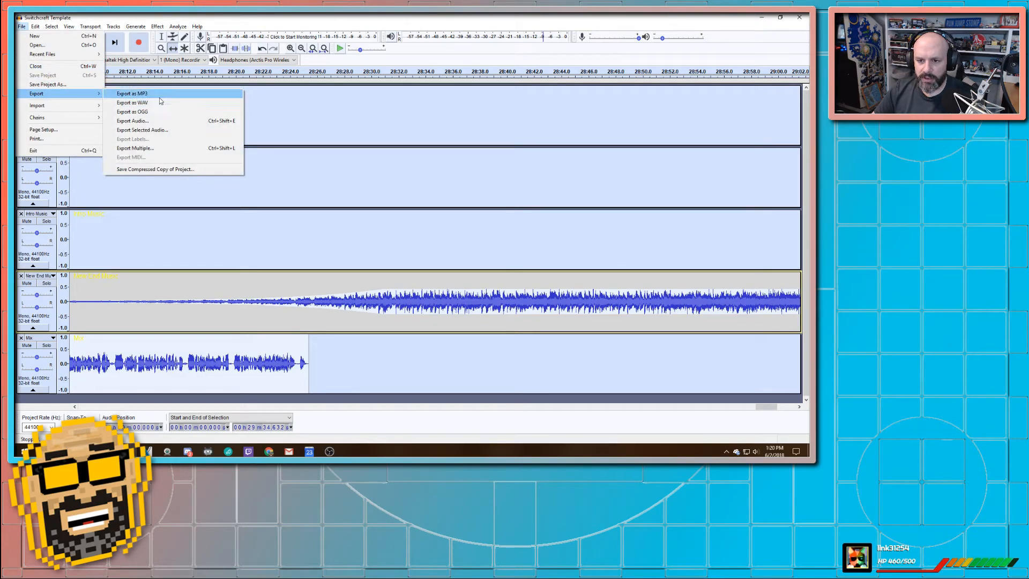
{"action": "left_click", "coordinate": [130, 93]}
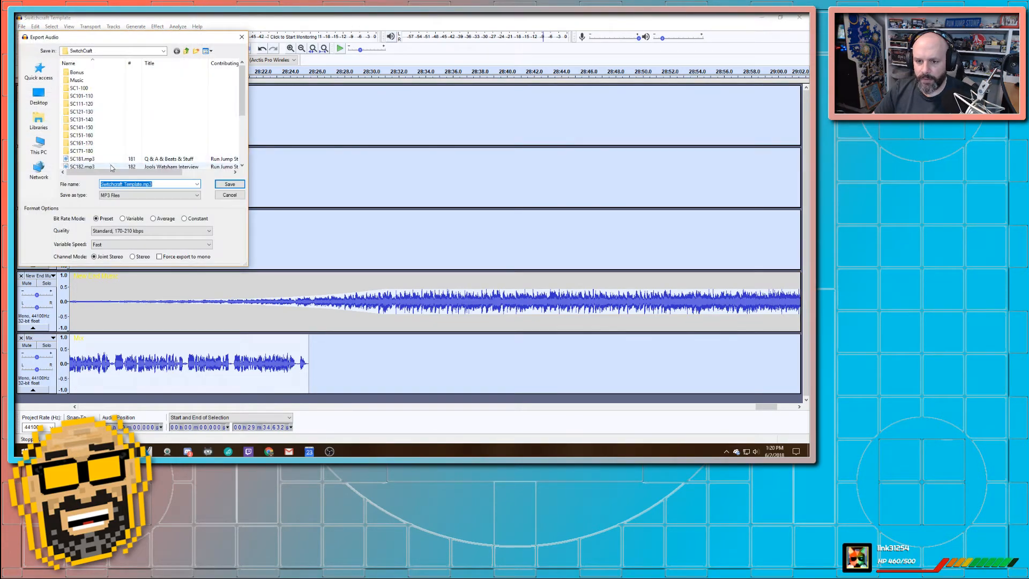
{"action": "scroll", "scroll_direction": "down", "scroll_amount": 3}
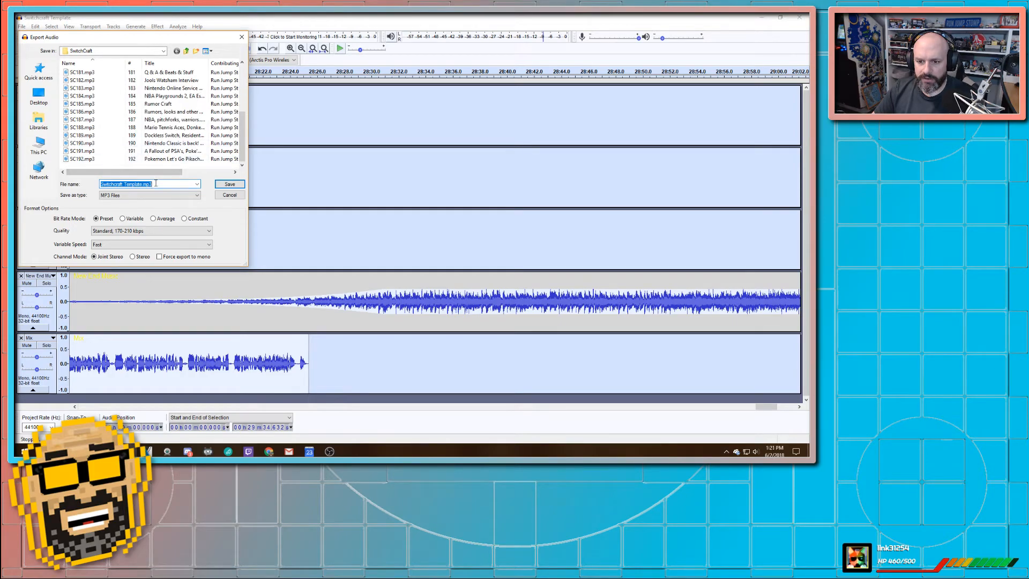
{"action": "type", "text": "SC193"}
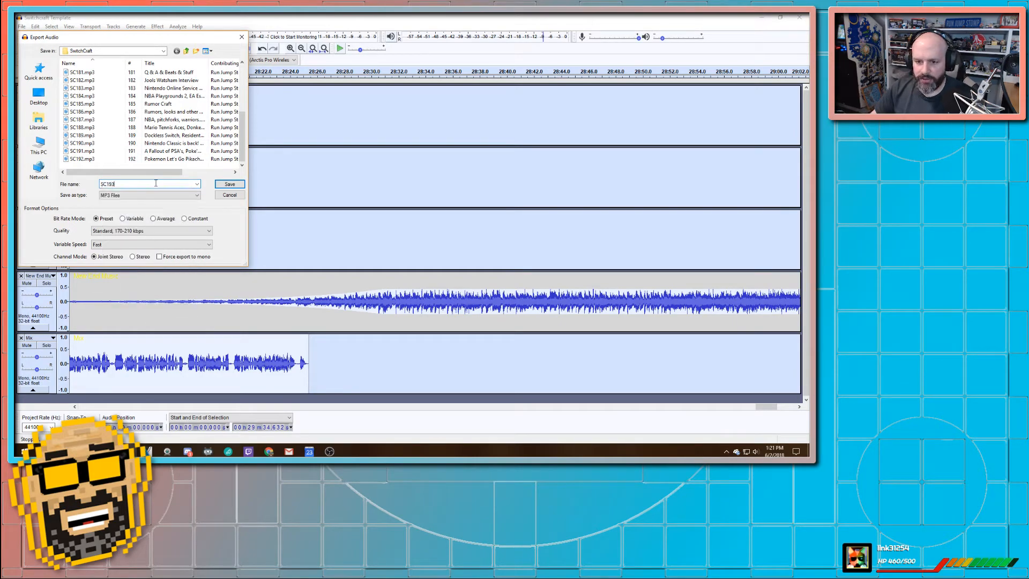
{"action": "left_click", "coordinate": [229, 183]}
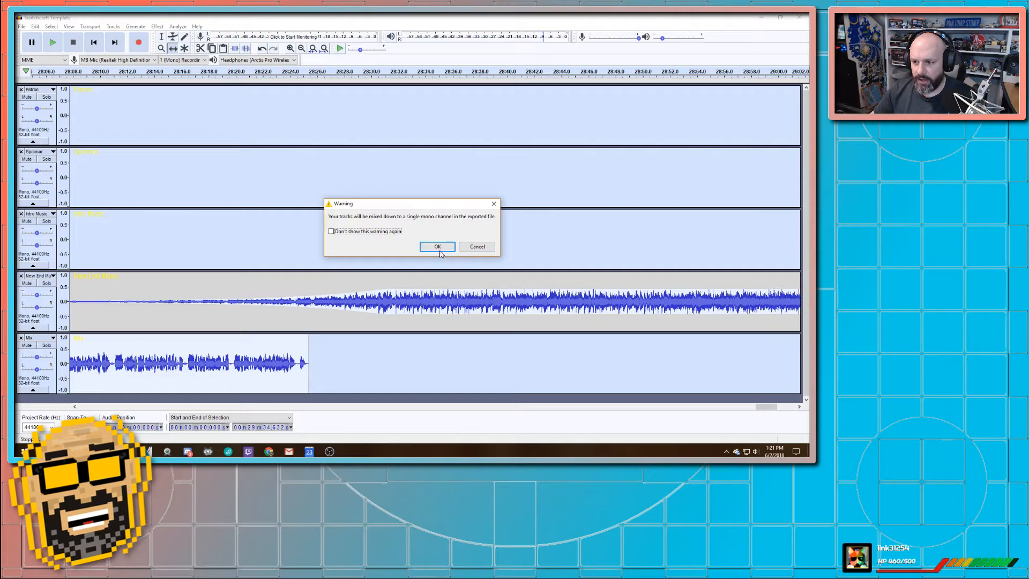
{"action": "left_click", "coordinate": [437, 246]}
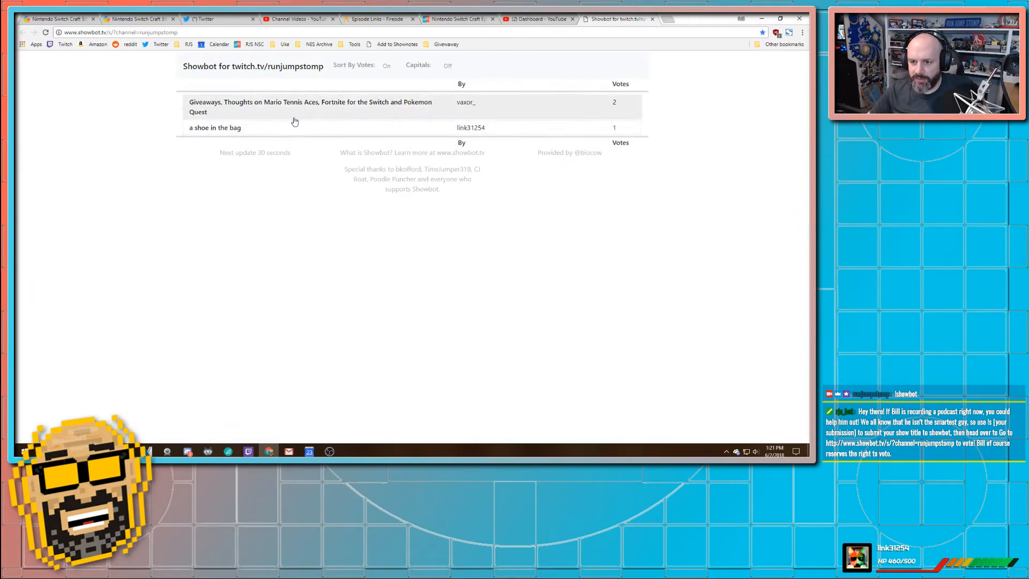
{"action": "mouse_move", "coordinate": [301, 127]}
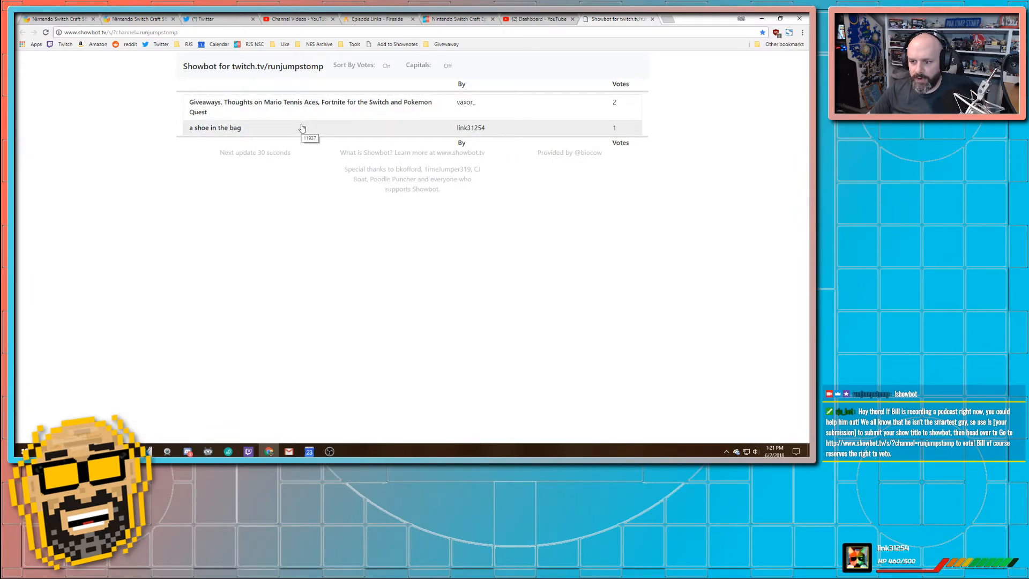
{"action": "mouse_move", "coordinate": [295, 136]}
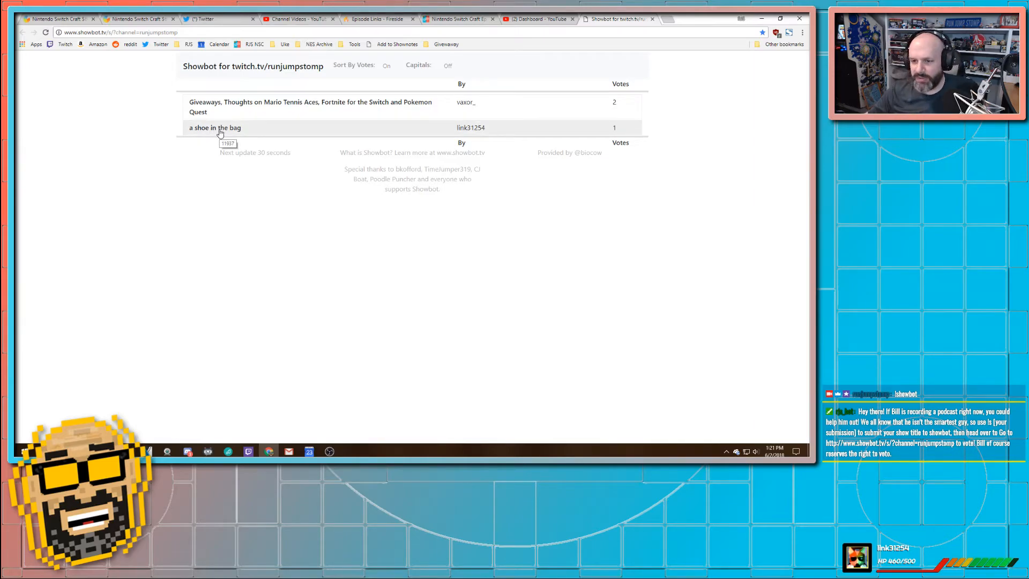
{"action": "mouse_move", "coordinate": [259, 121]}
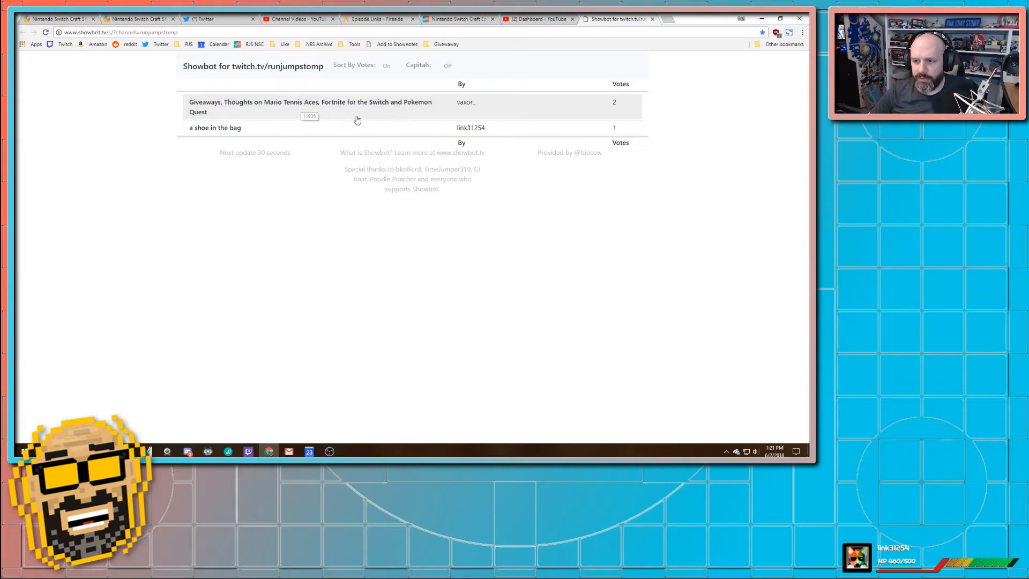
{"action": "mouse_move", "coordinate": [348, 123]}
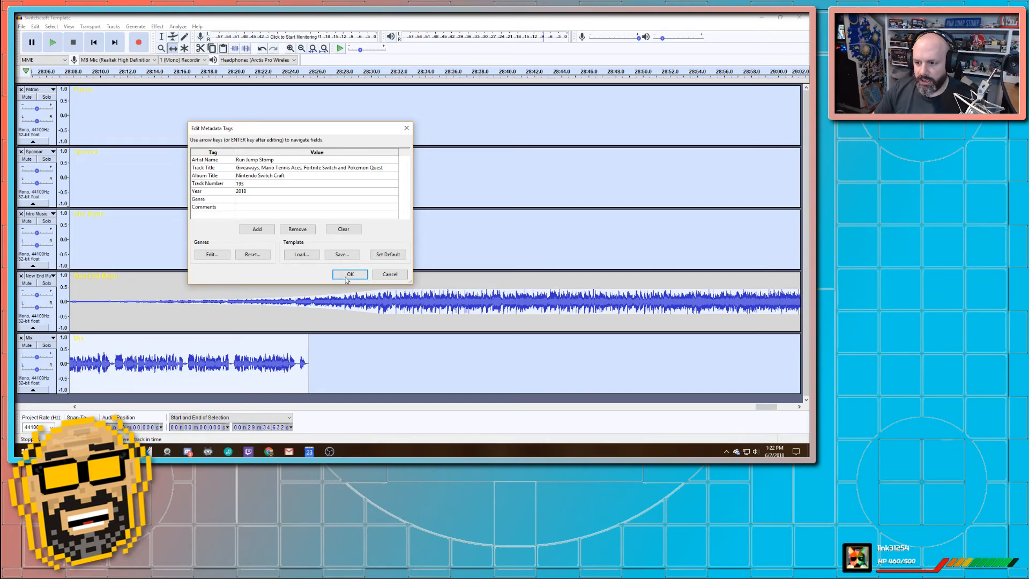
- Confirm the metadata tags (title, artist, album, track 193, year 2018) and start the export
{"action": "left_click", "coordinate": [349, 273]}
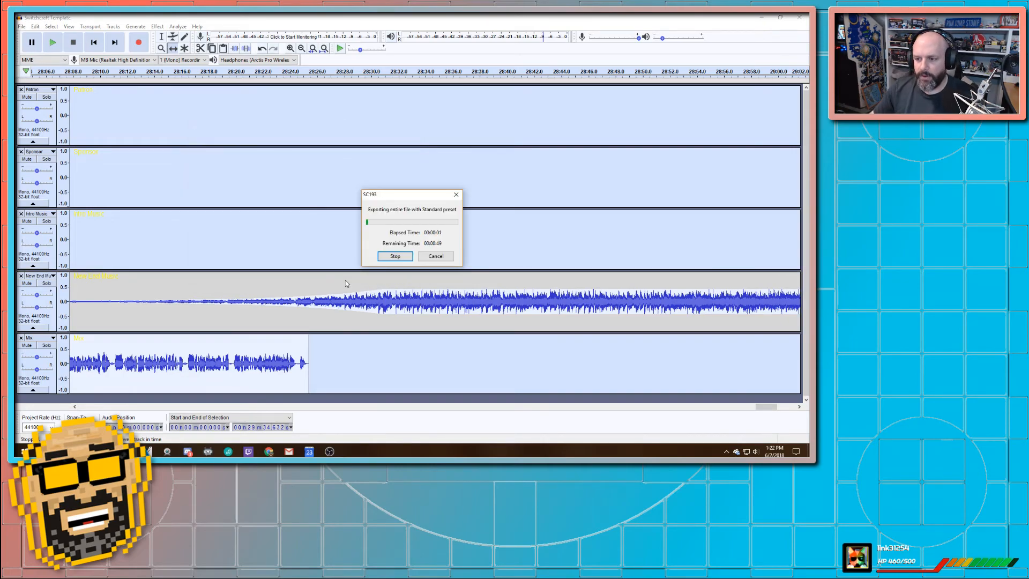